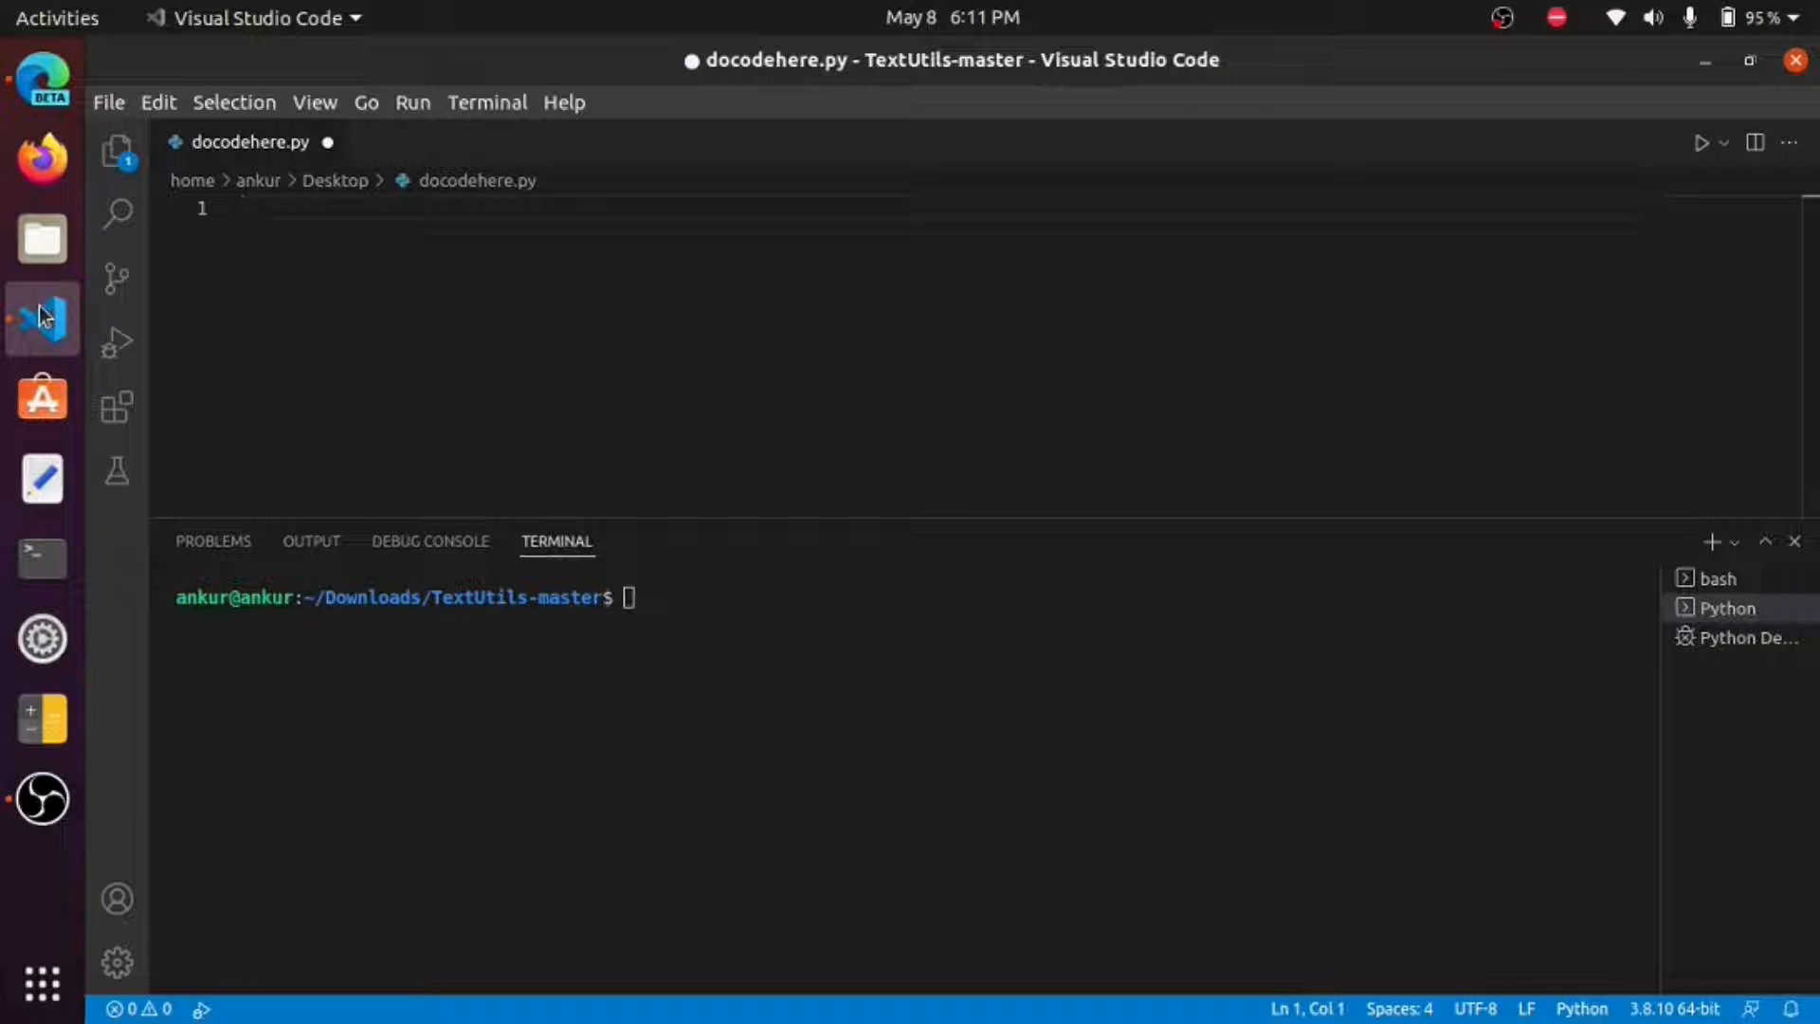
Step: Write line 1: character = str(input("Enter any charcter: "))
type("c")
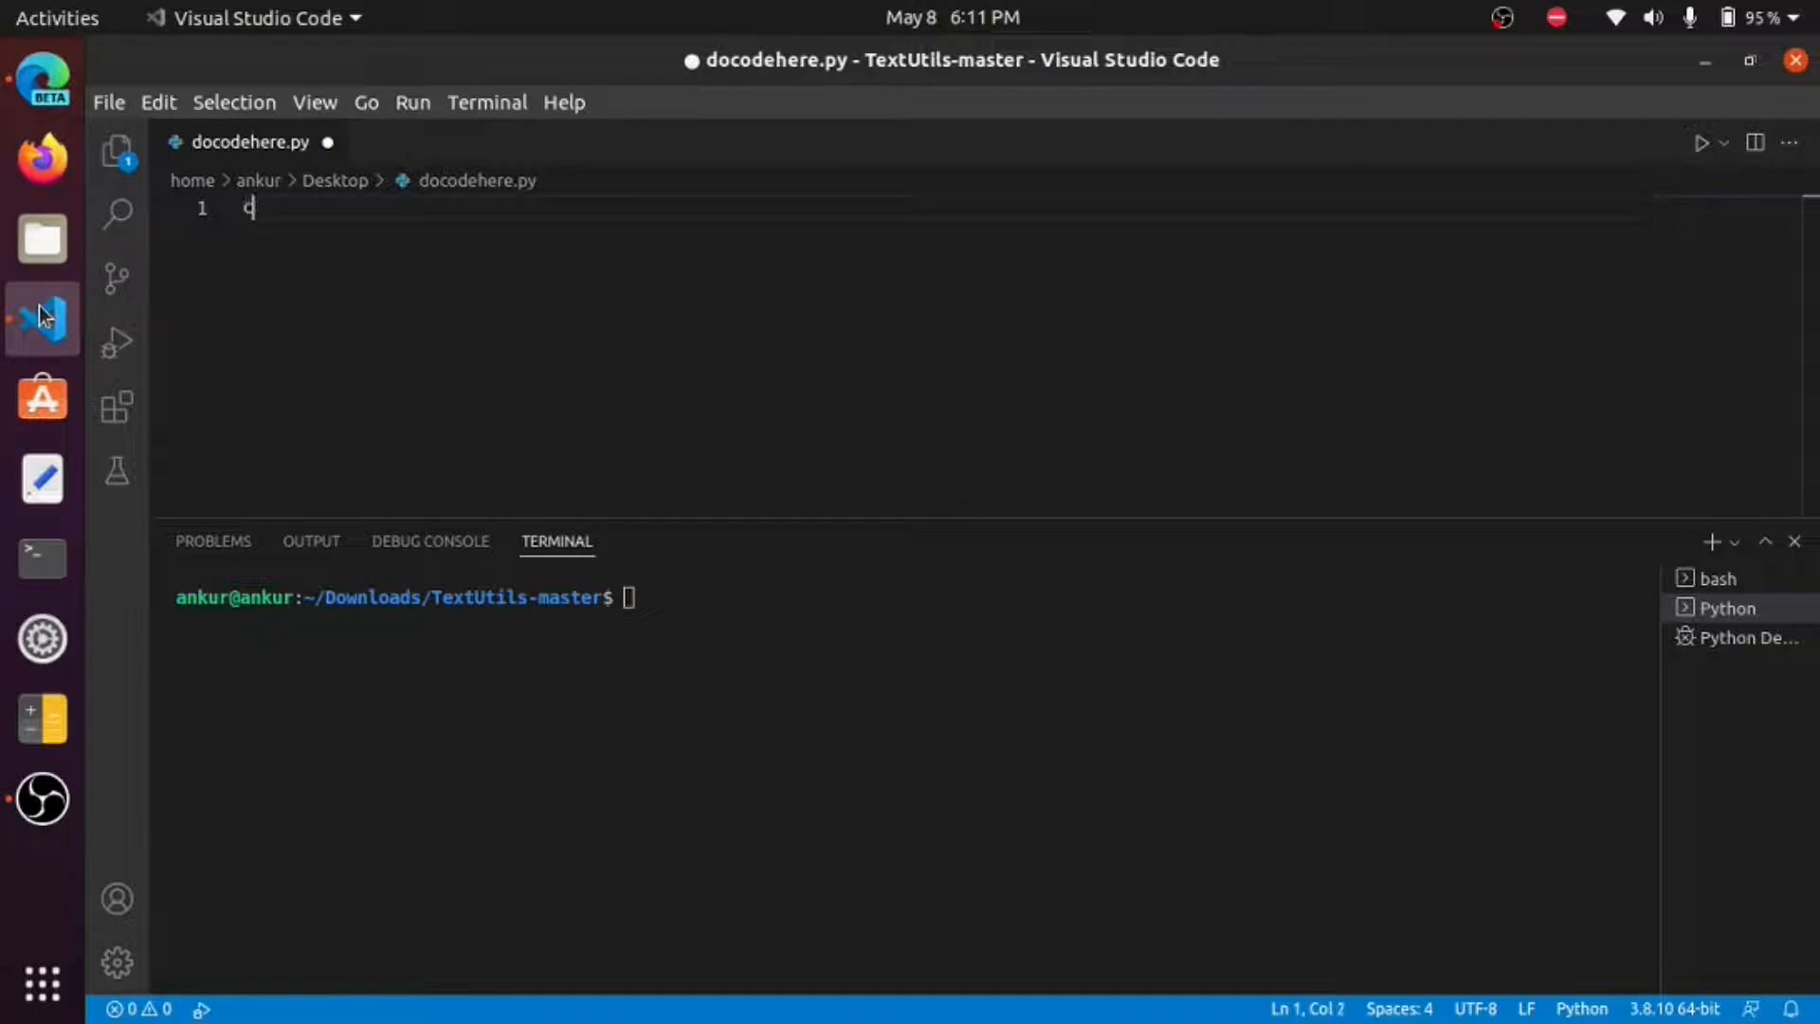
type("character")
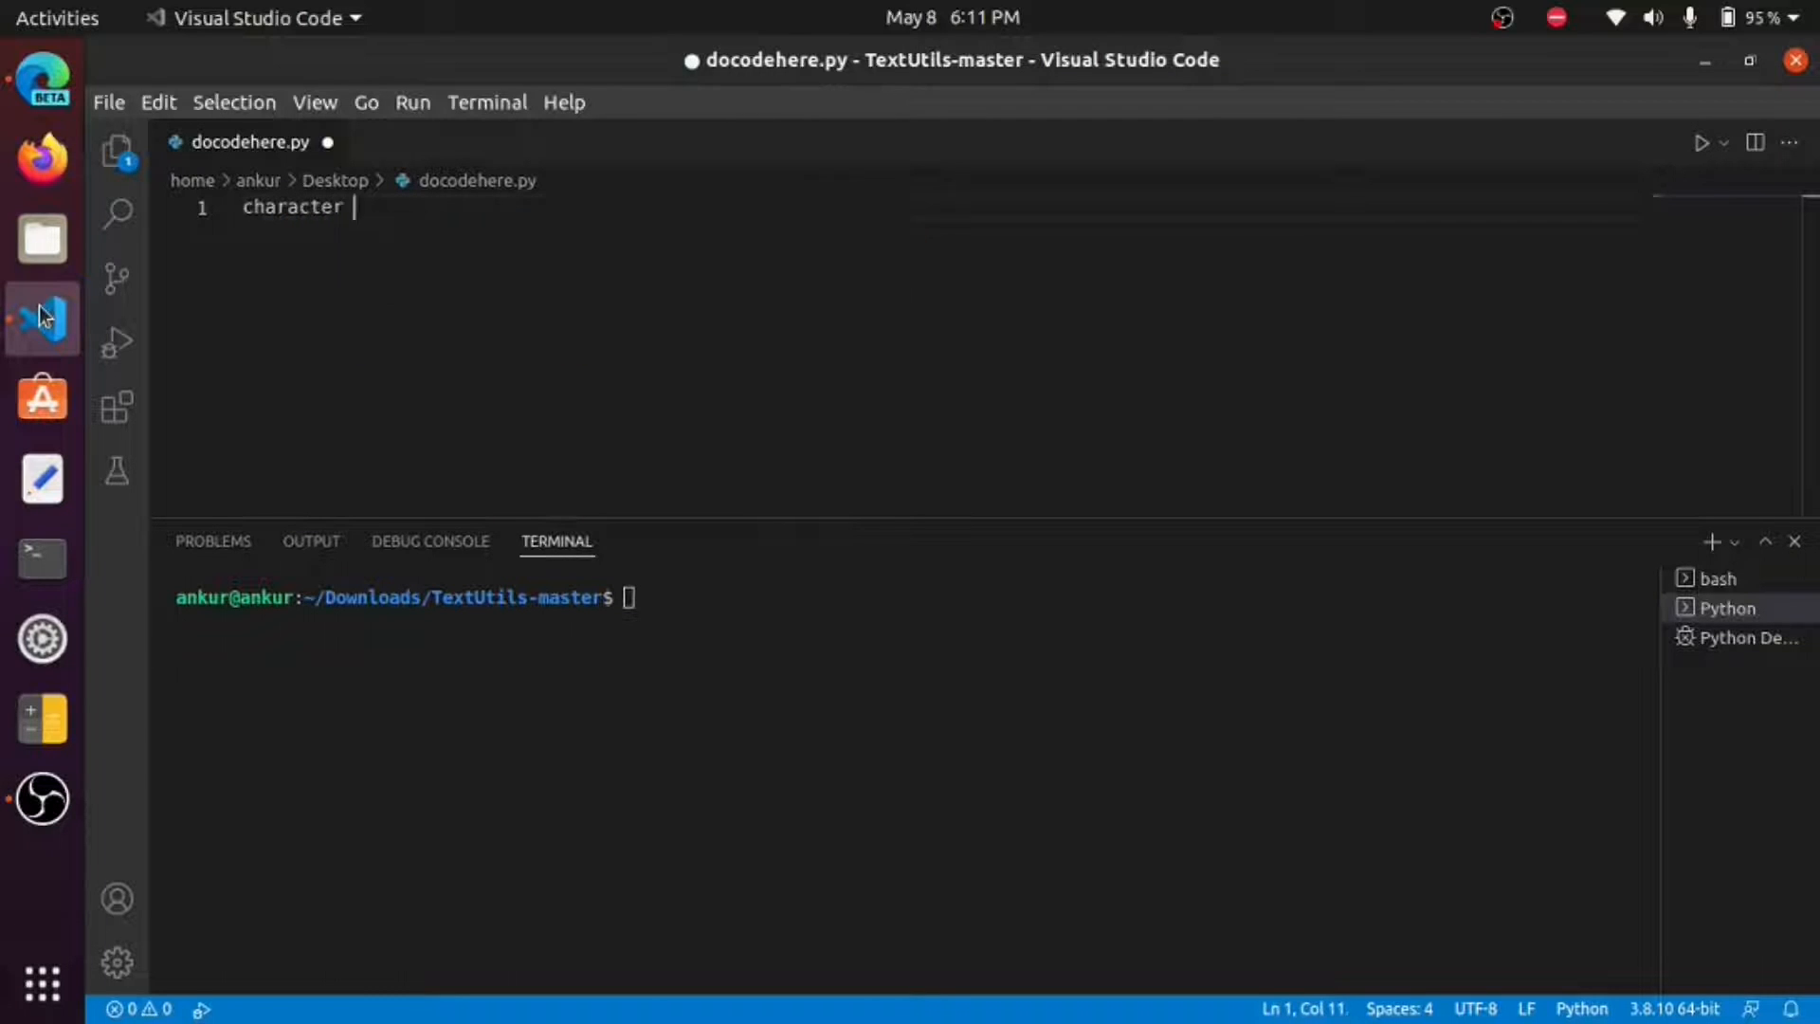
type("=")
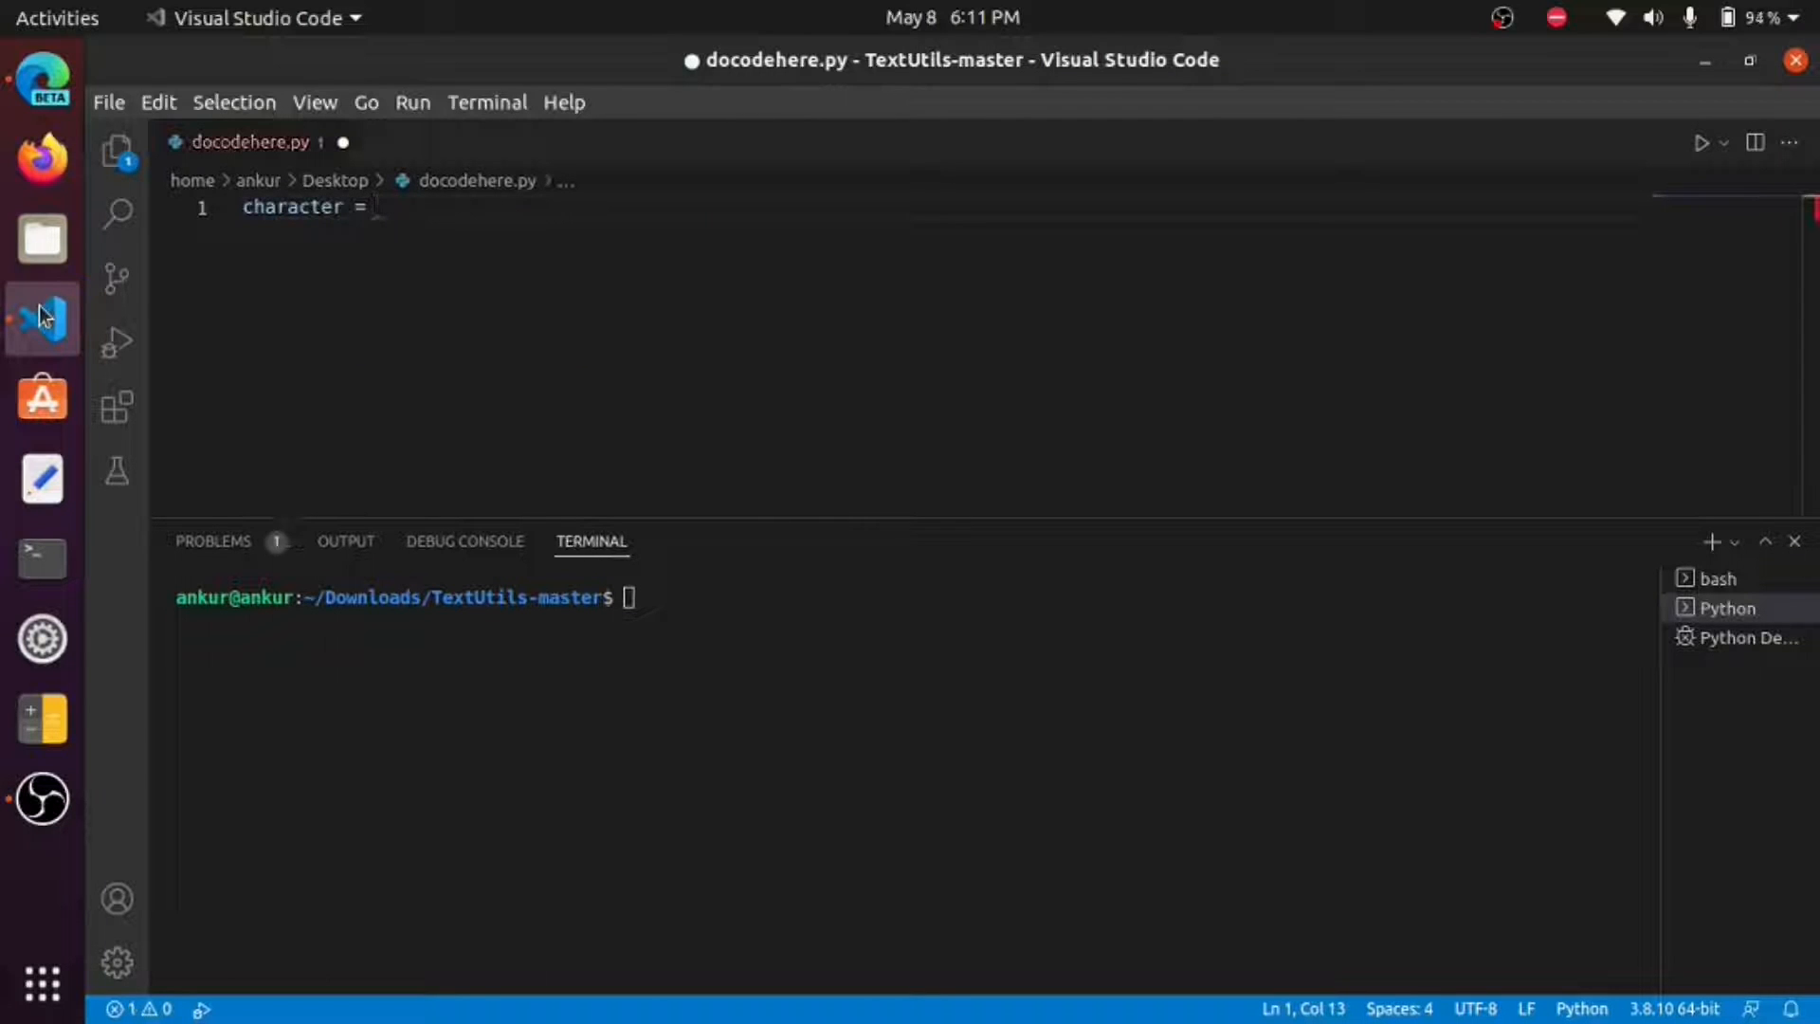
type("str")
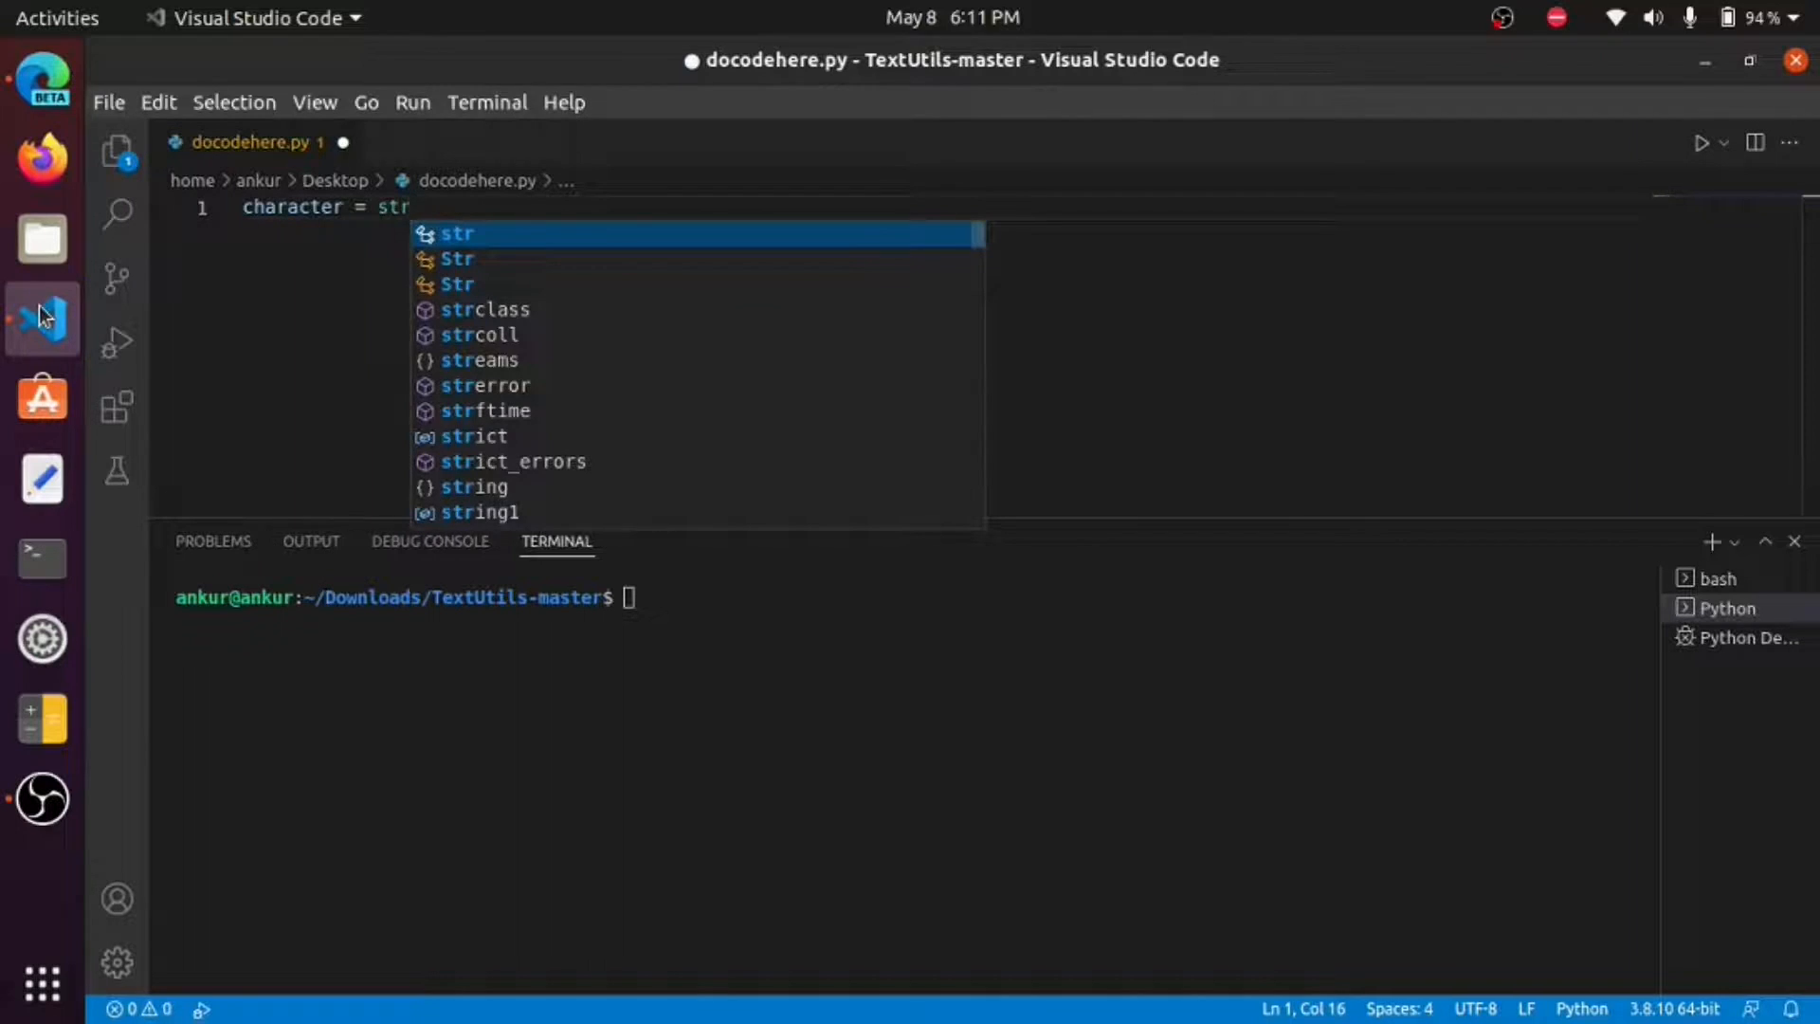
type("(input")
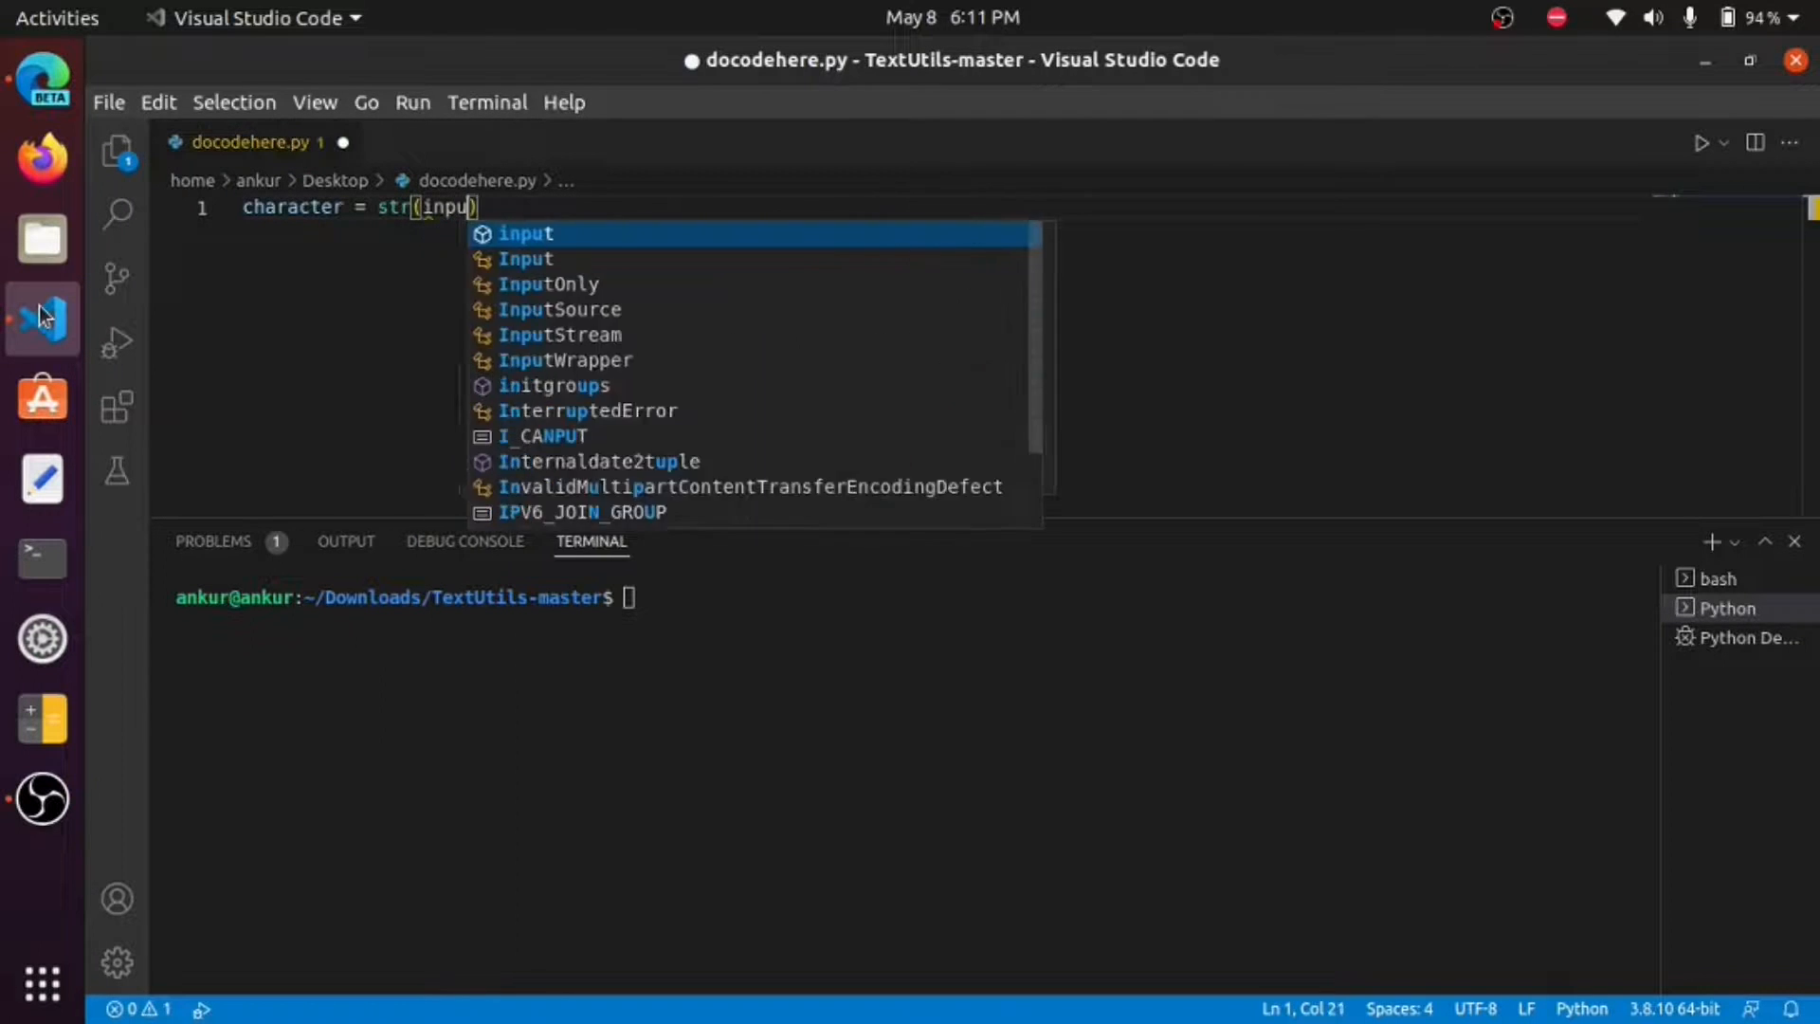
type("(\"E\"")
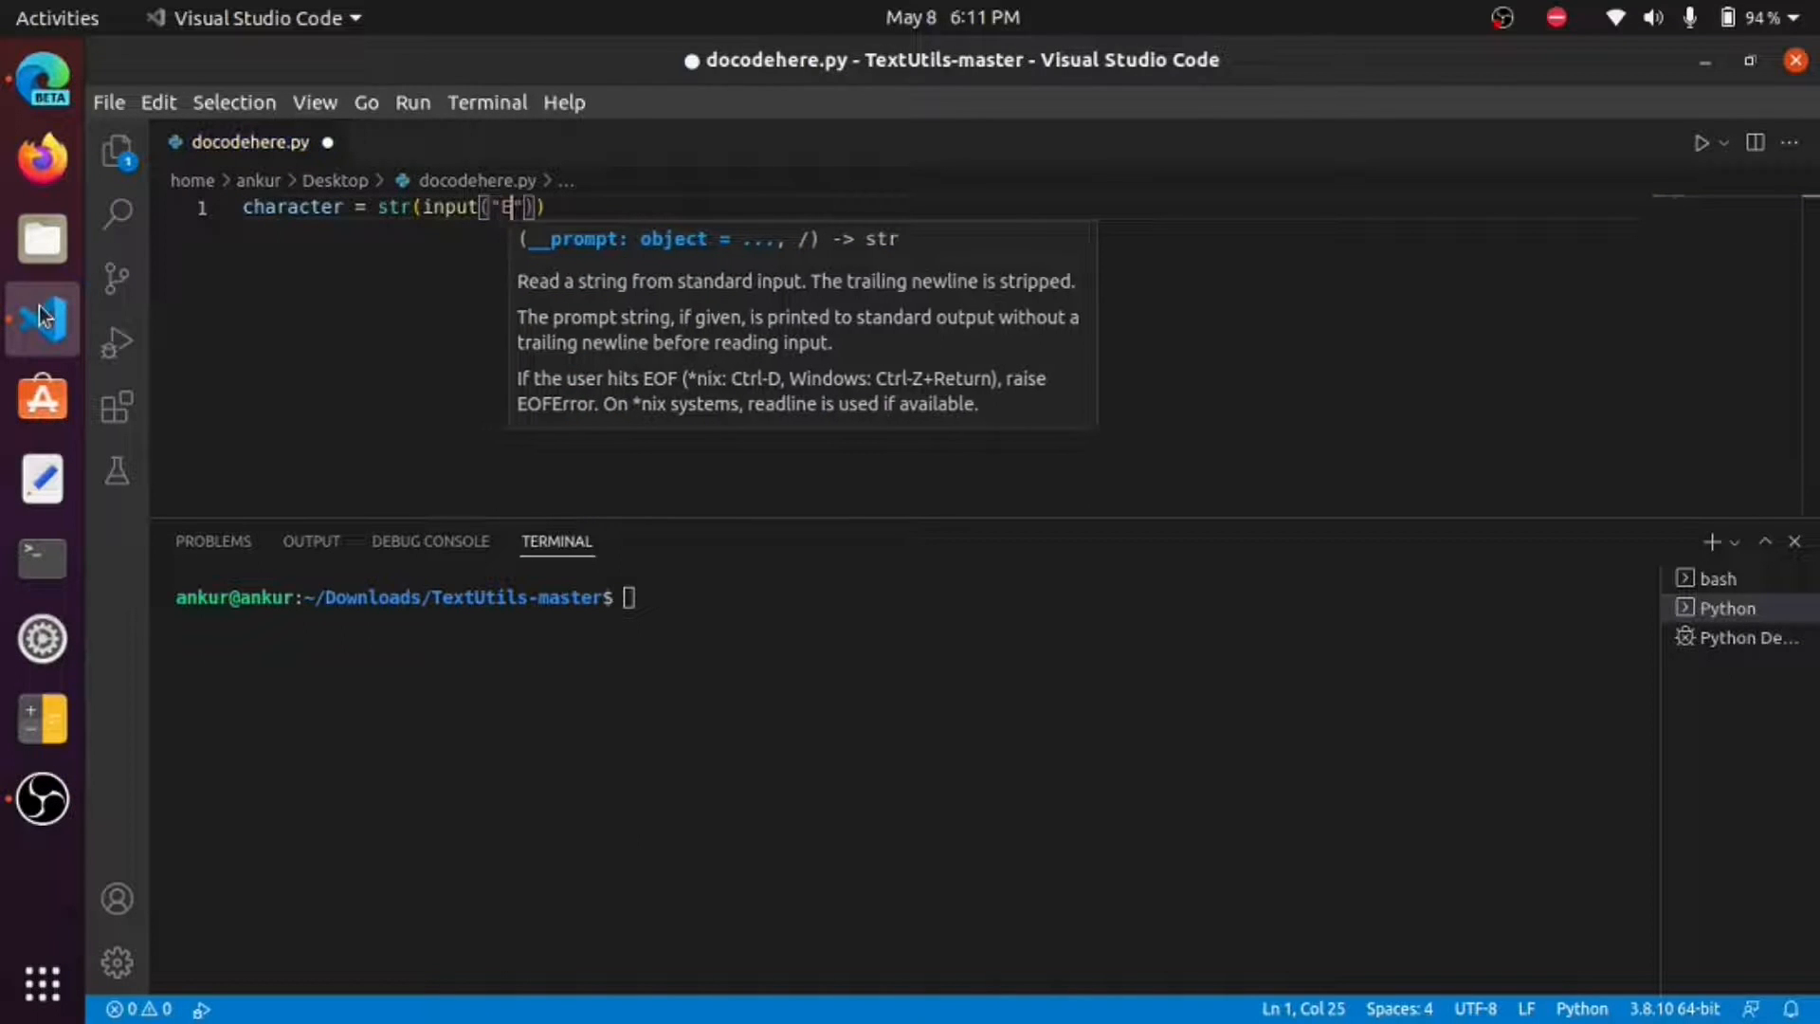
type("nter any charcte")
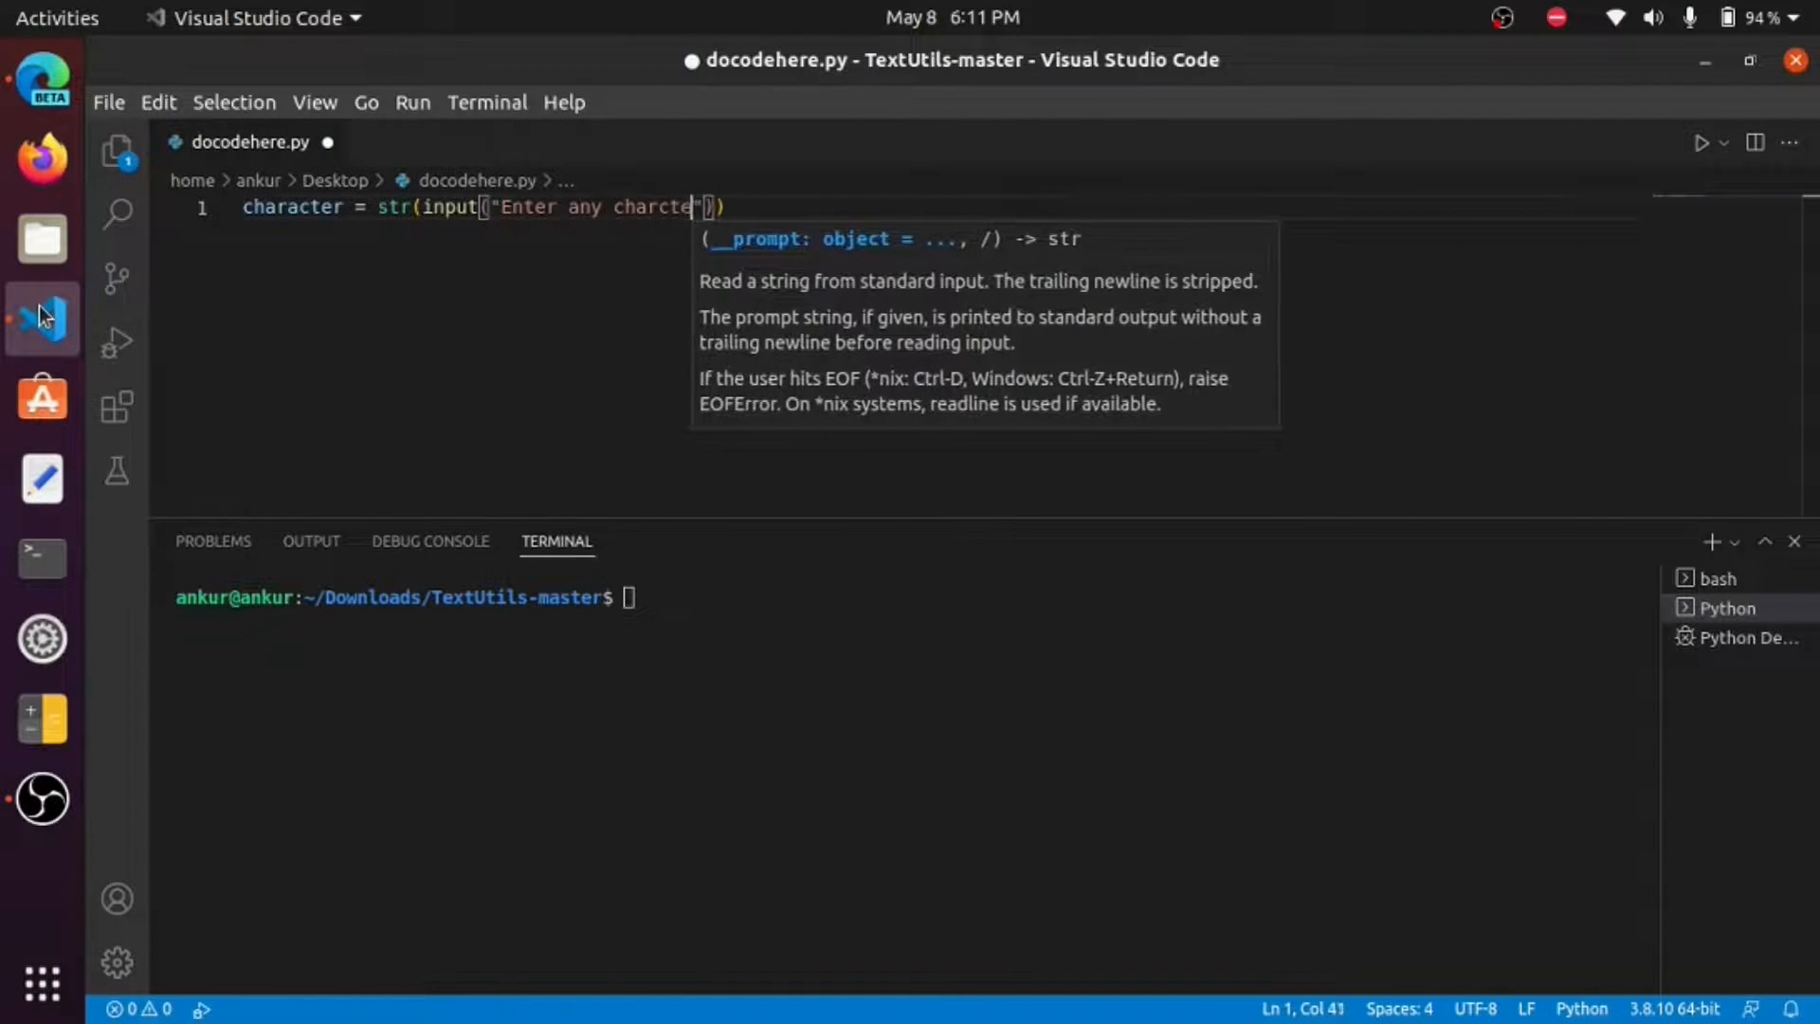
type("r:")
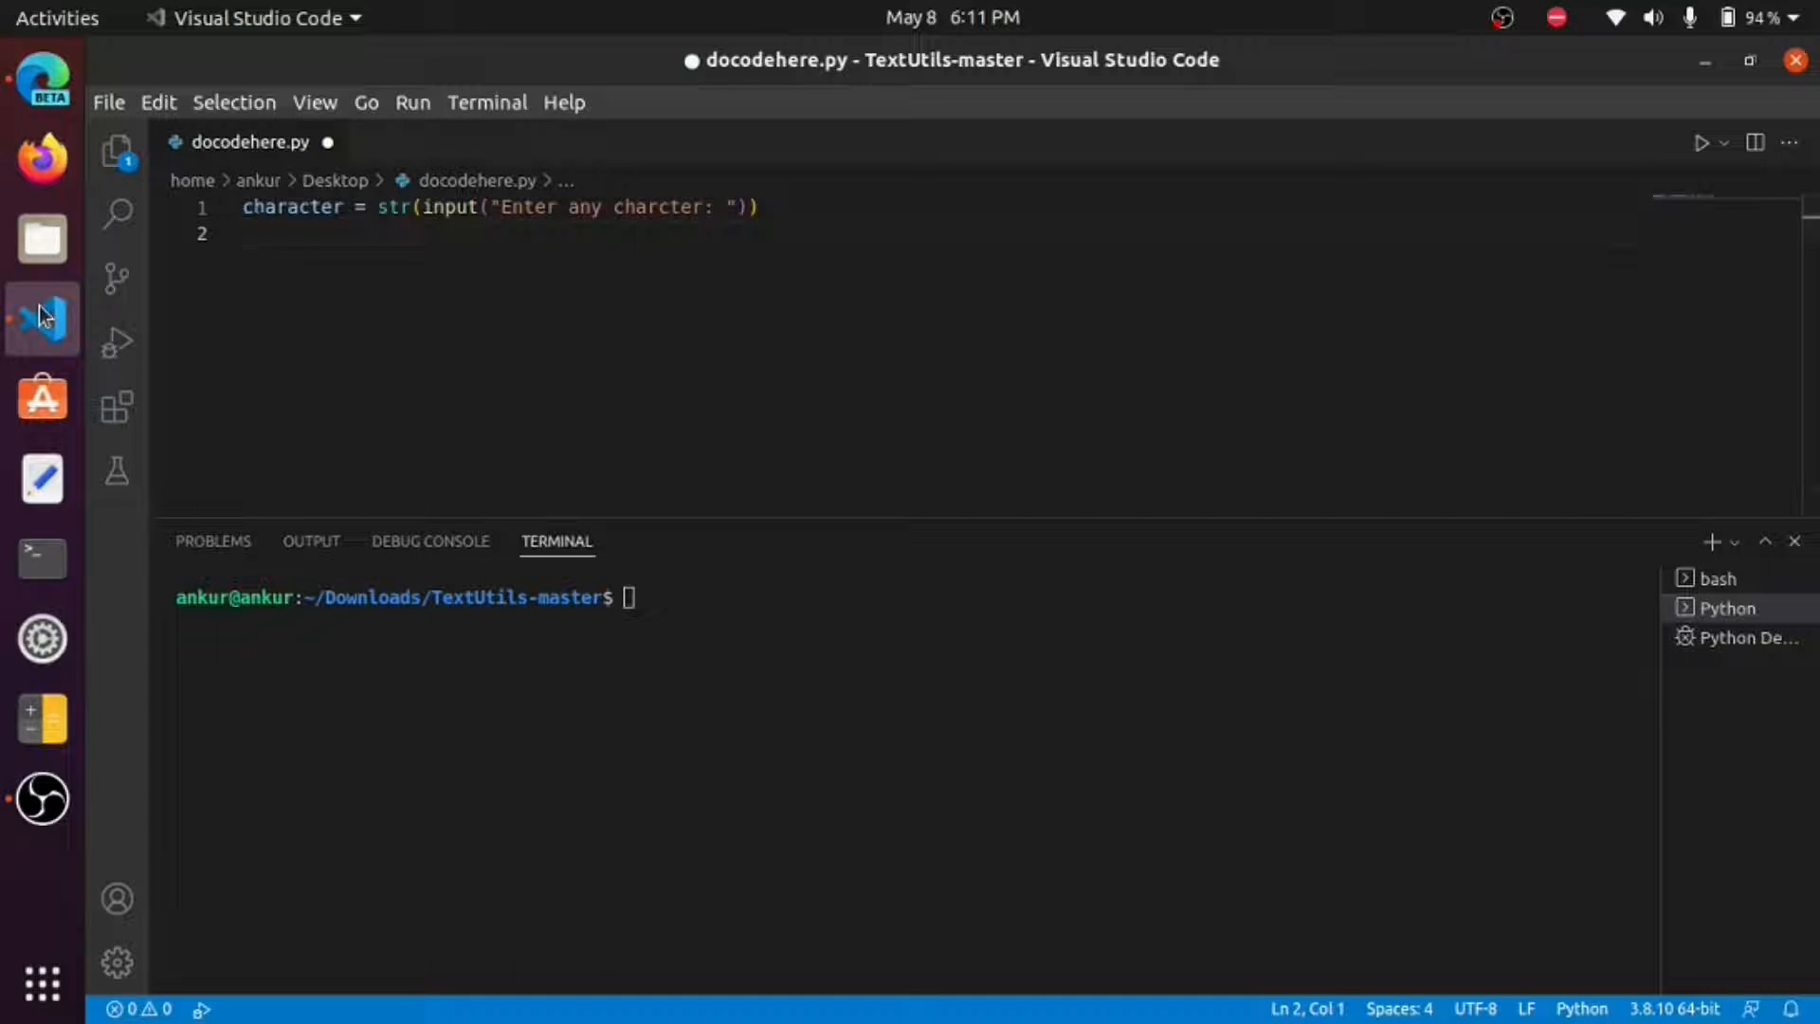
type("a")
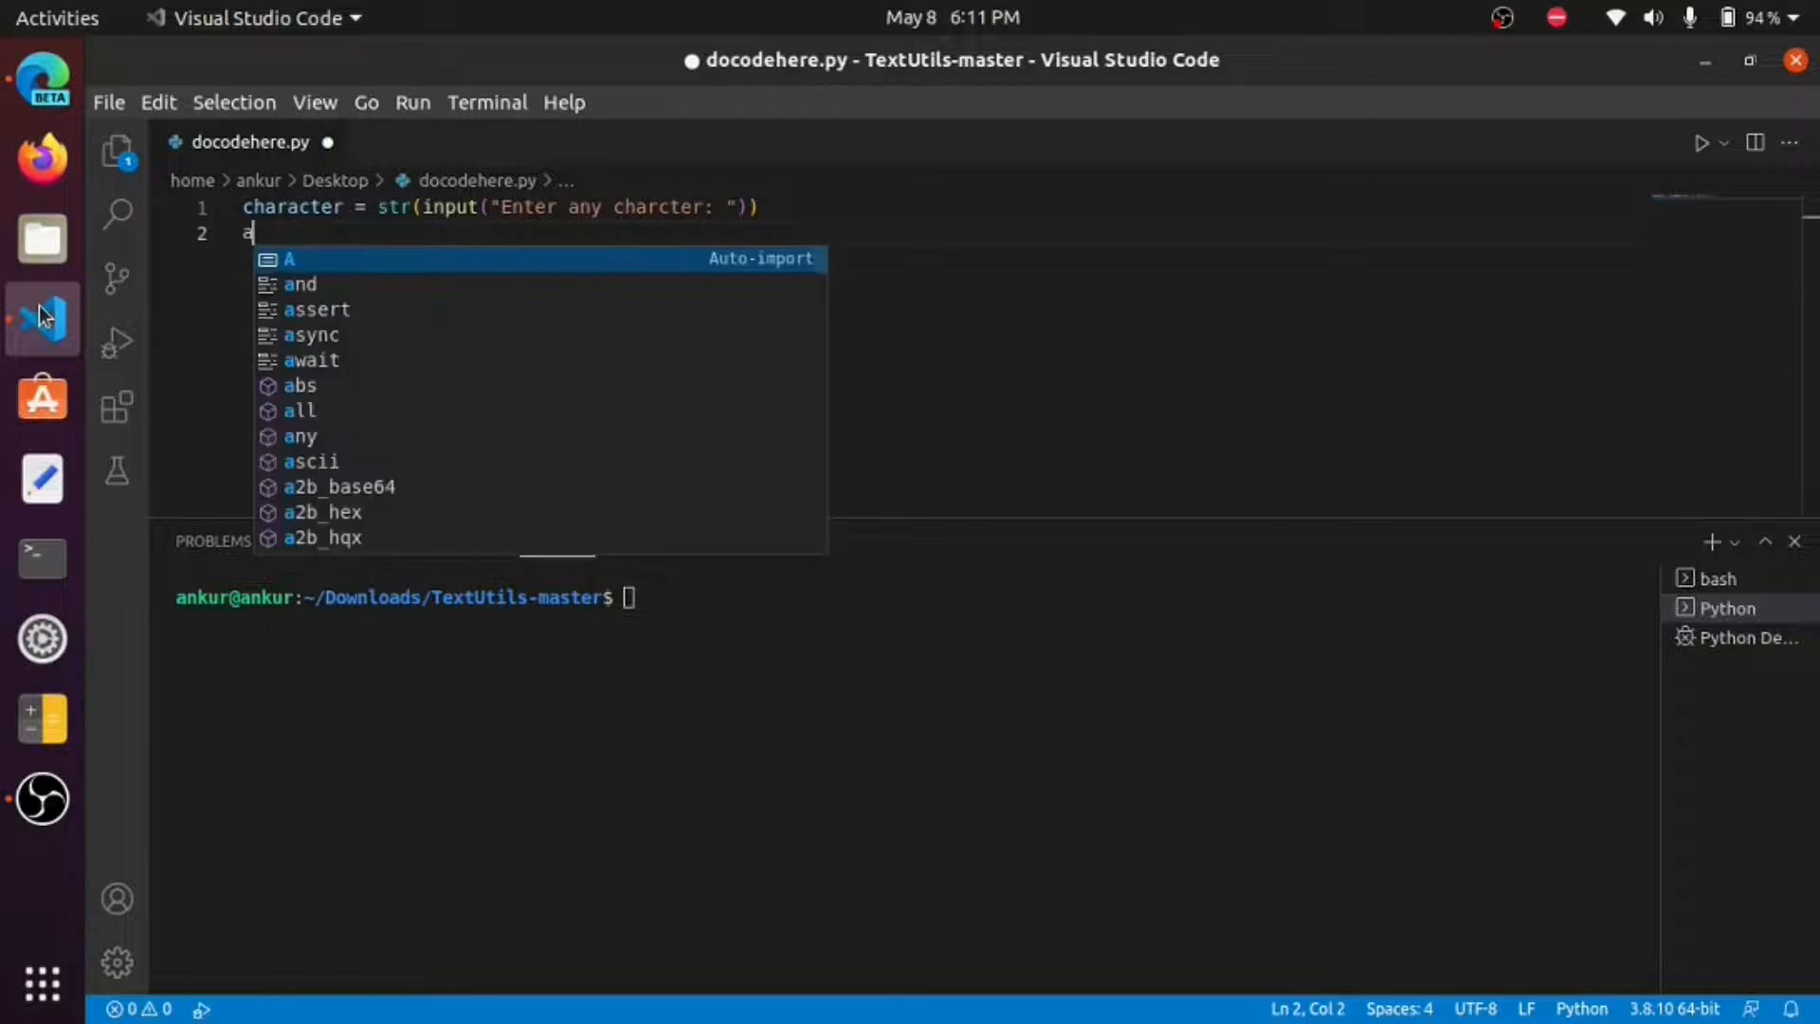
Step: Write line 2: ascii = ord(character), completing the variable name
type("ascii =")
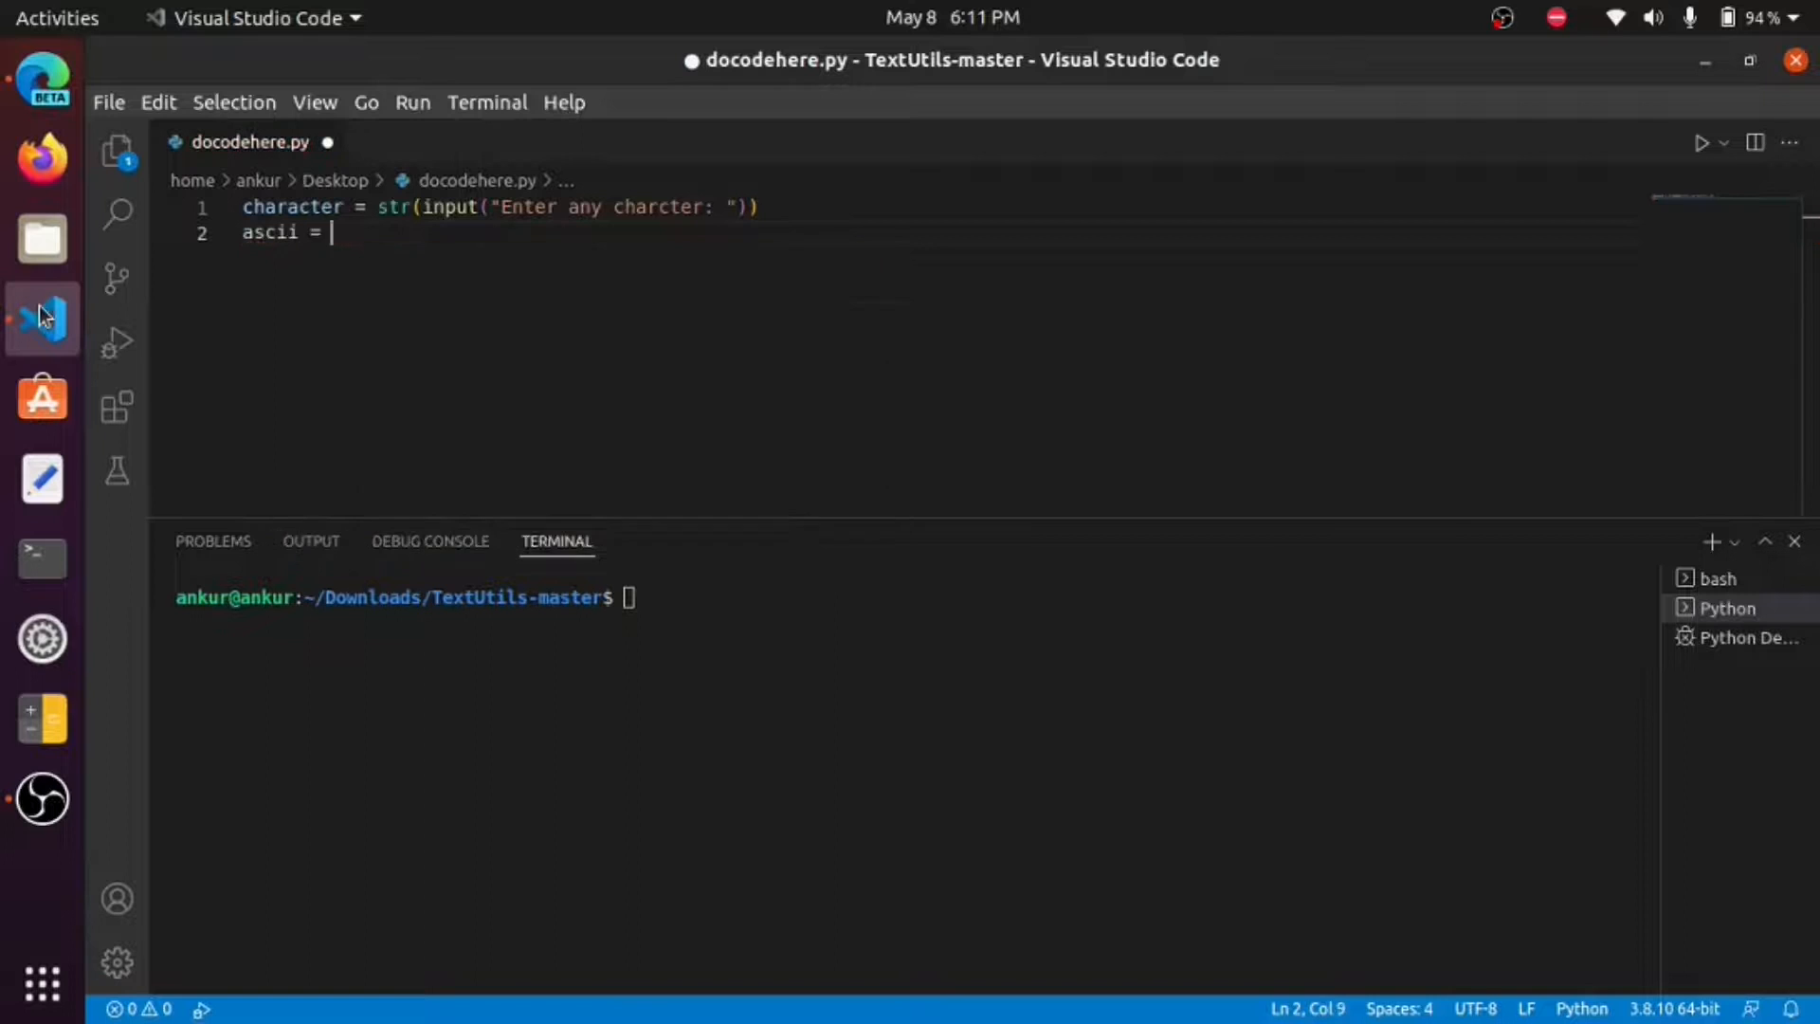
type("ord")
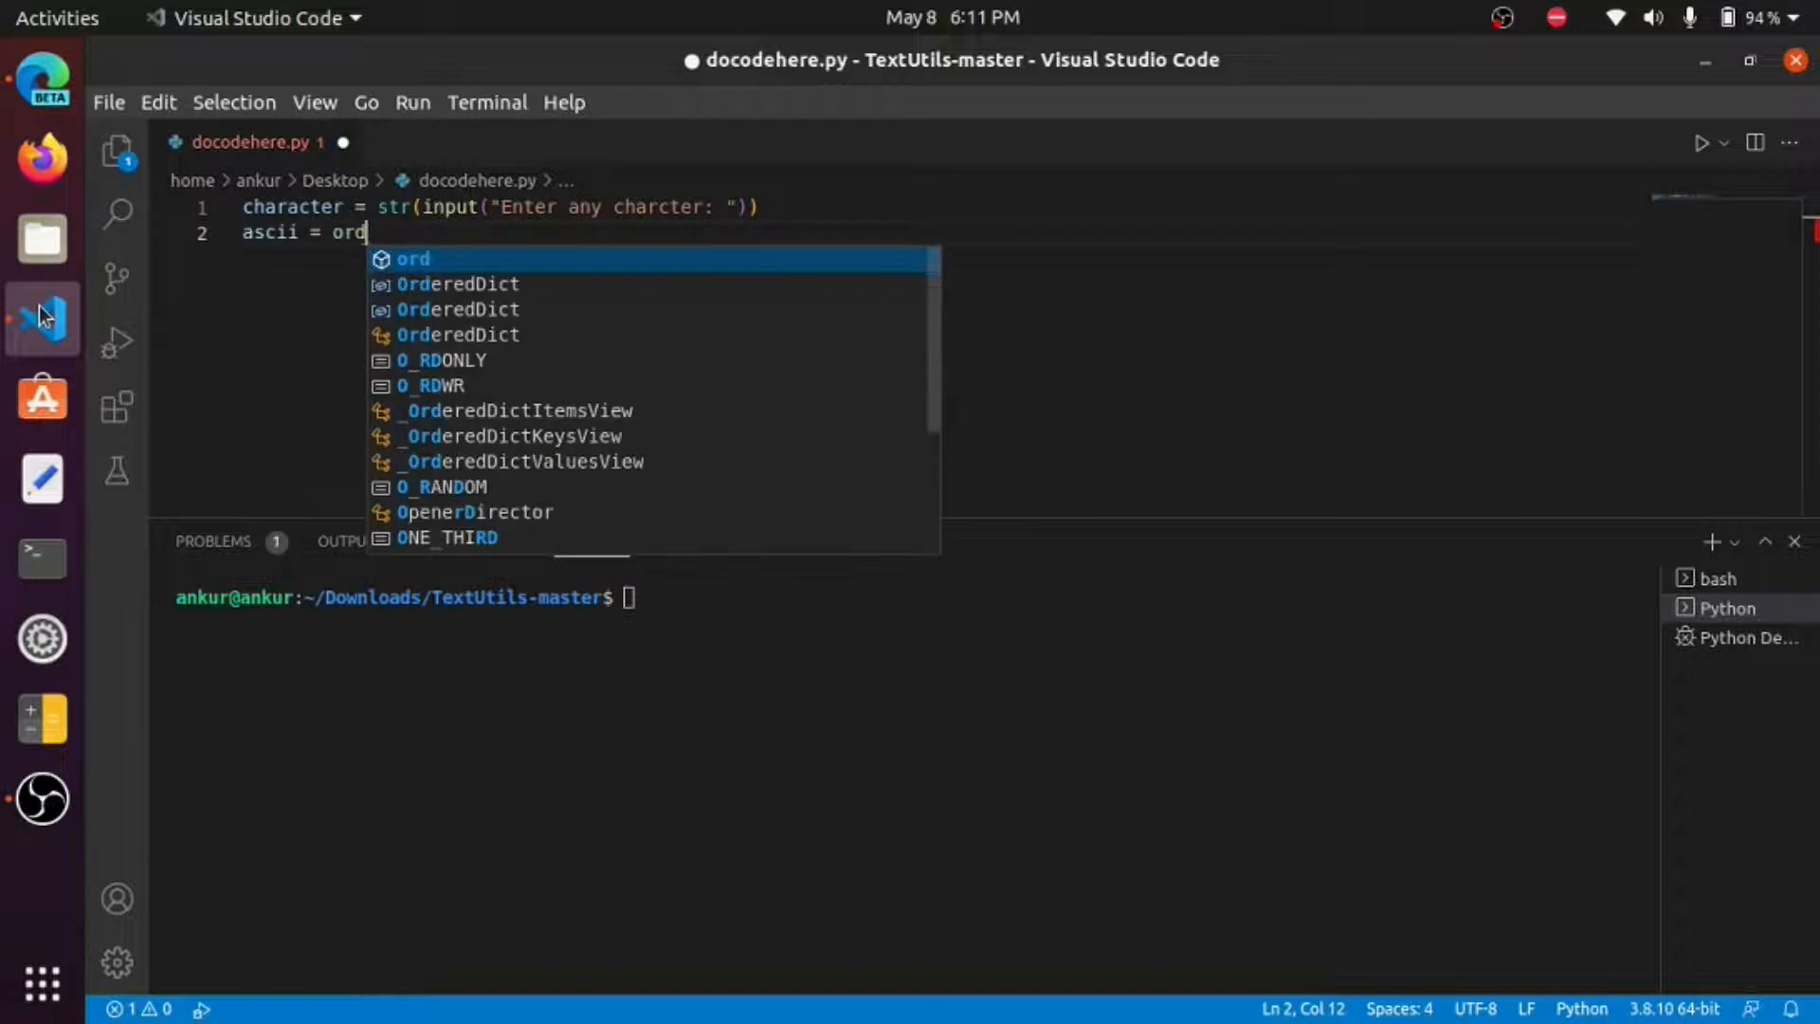
type("(c")
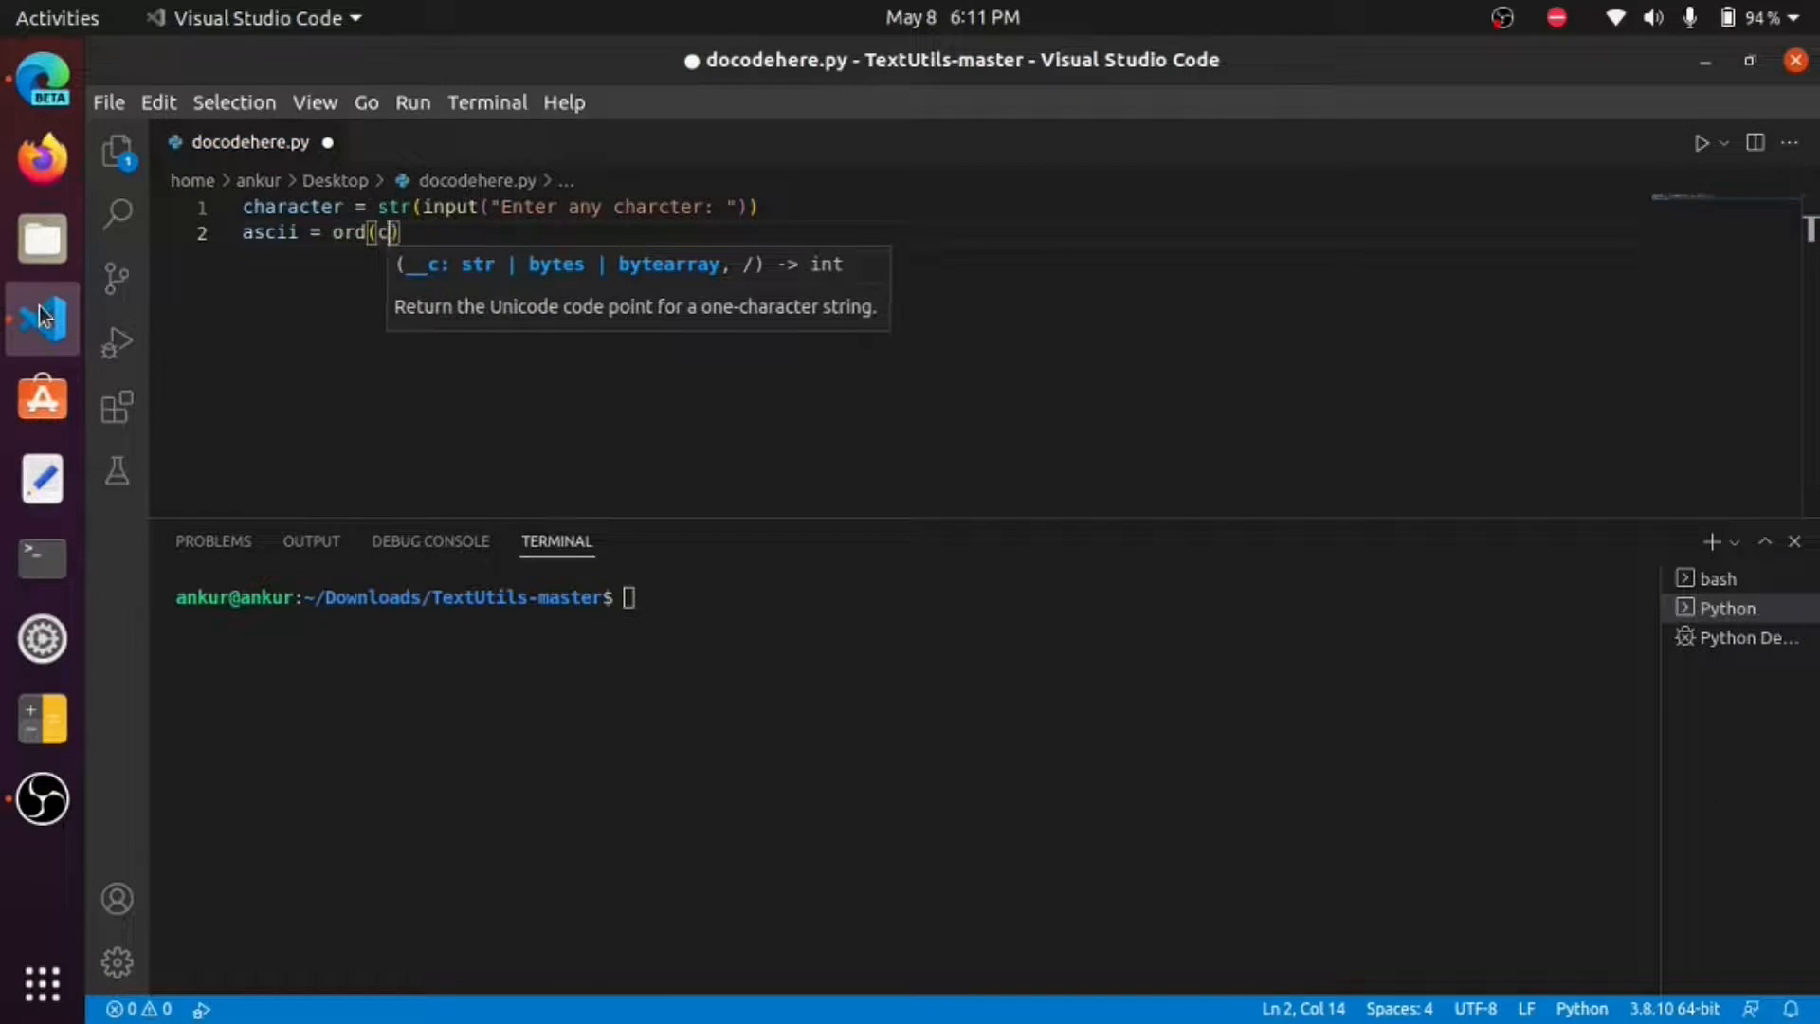
type("har")
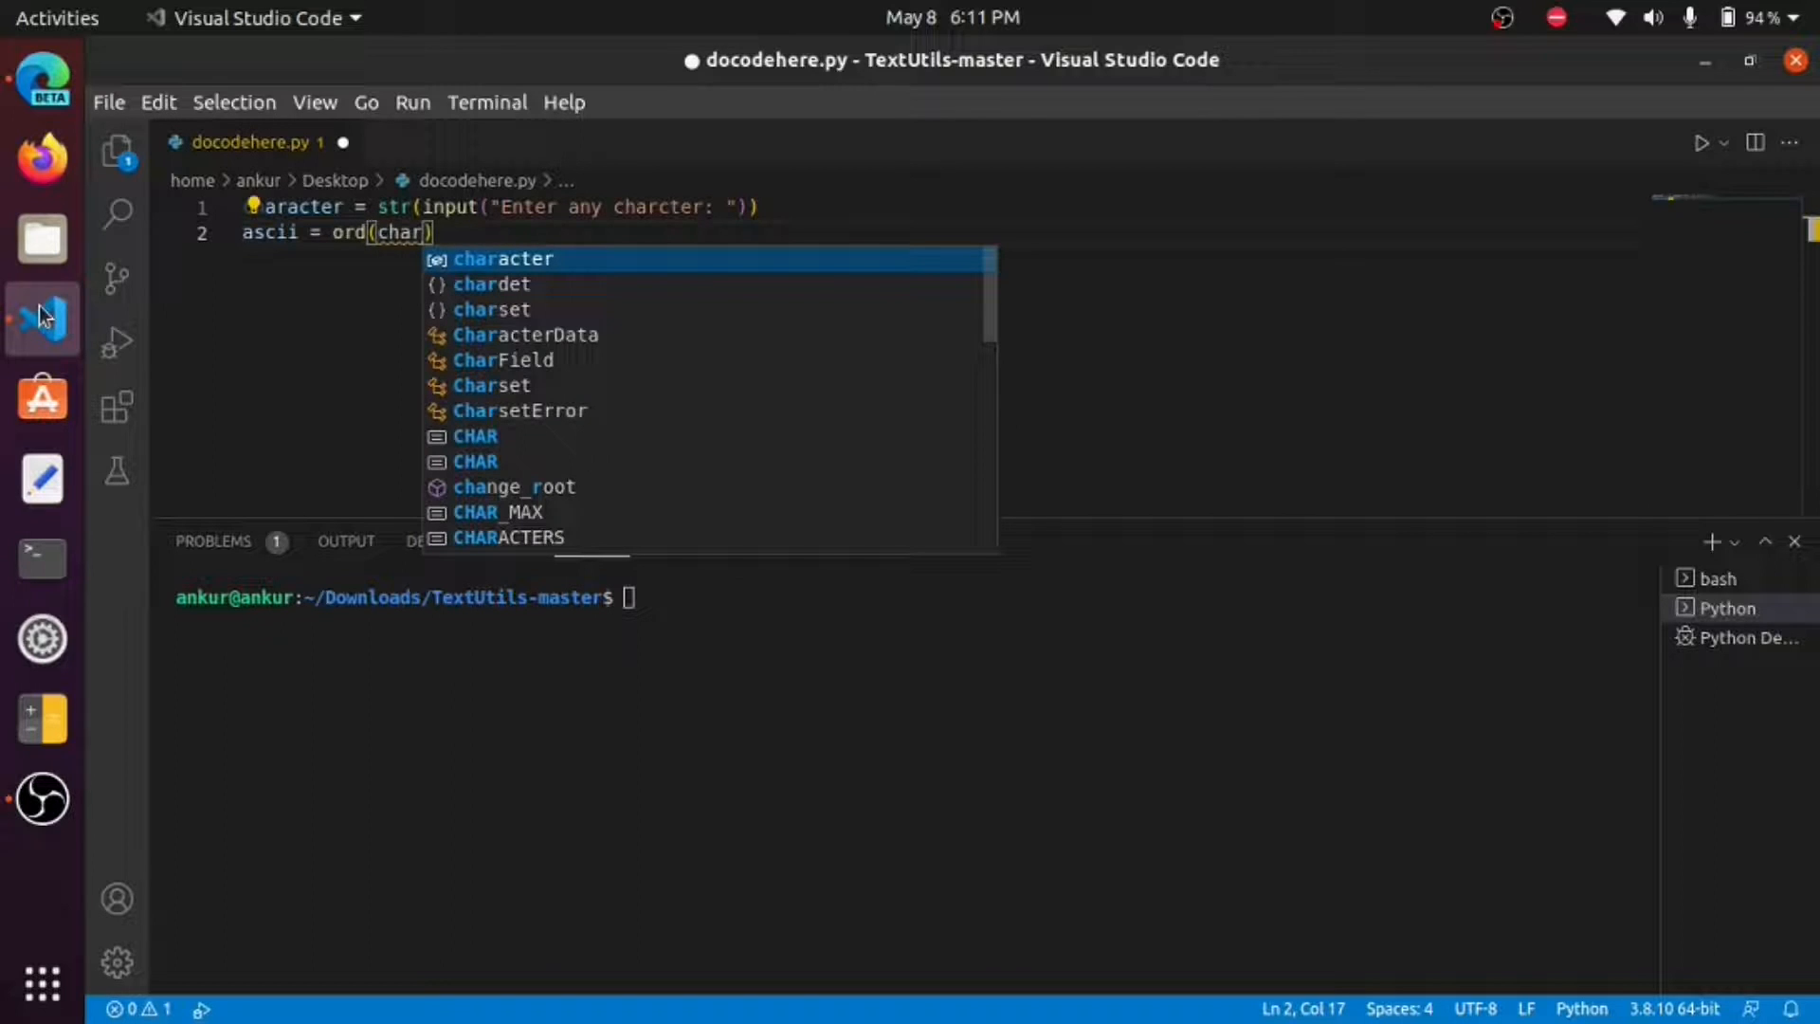
key("Tab")
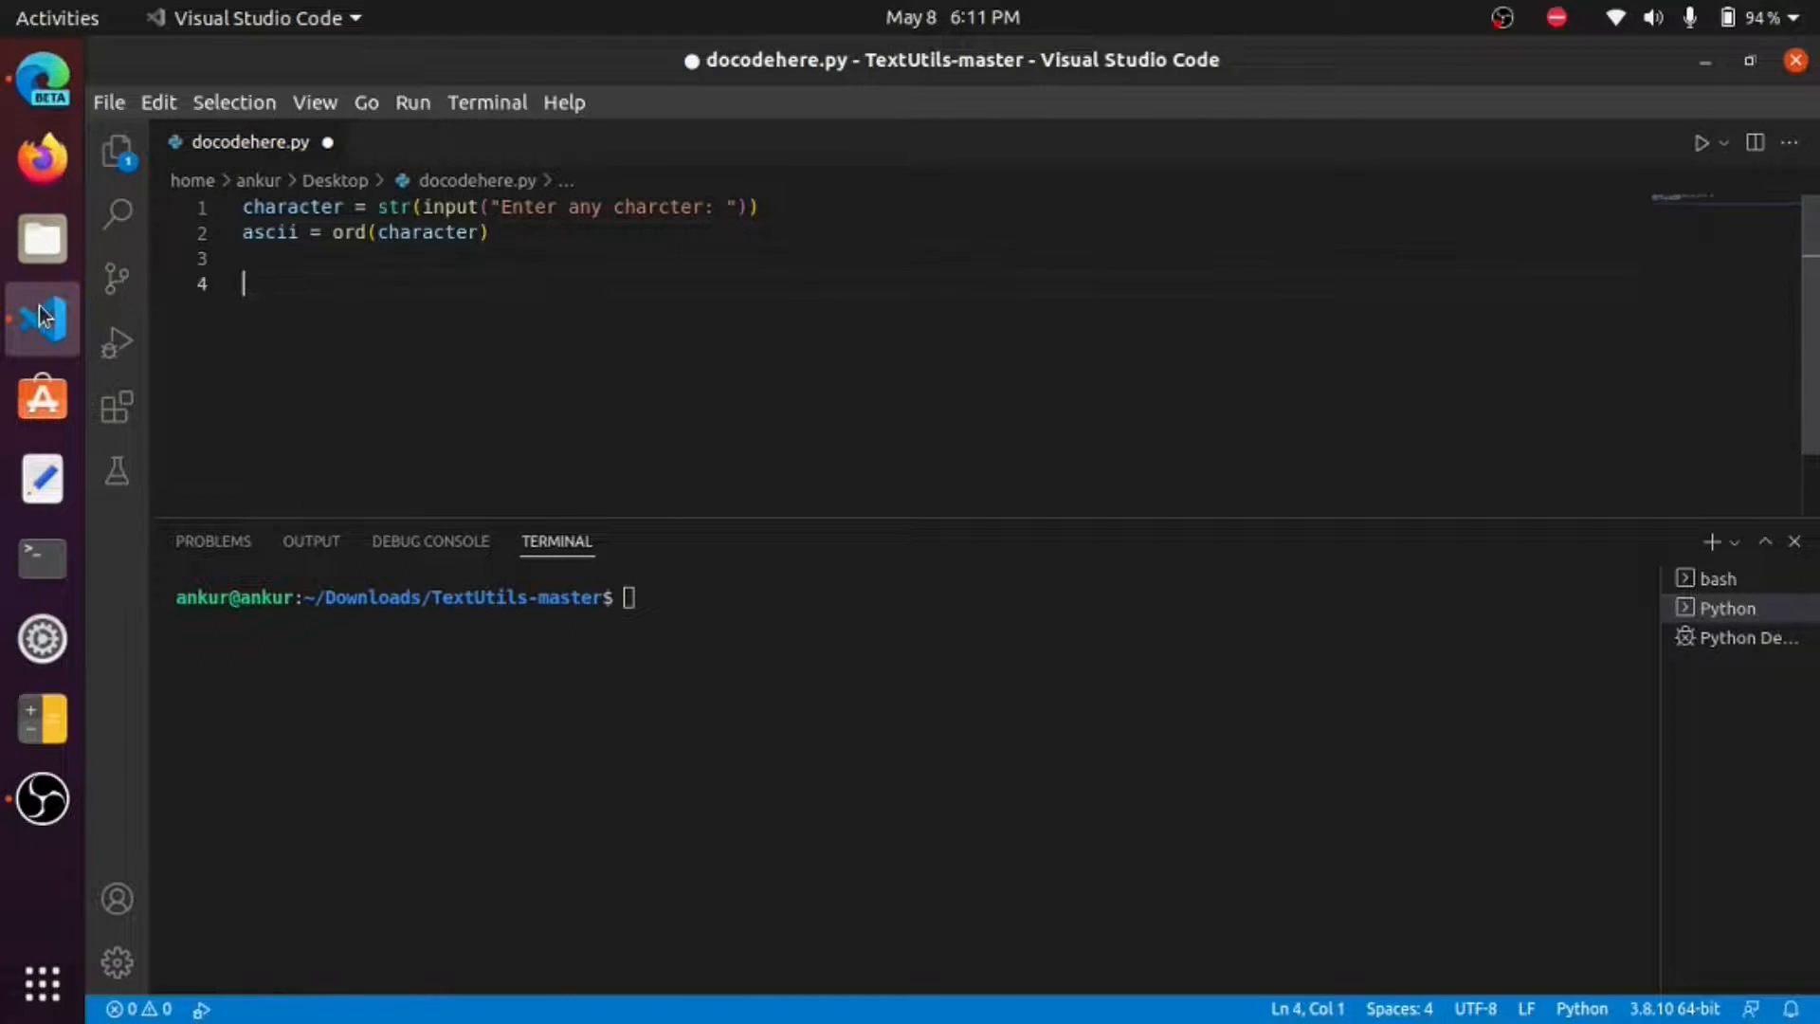
Step: Write print("The ascii value of",character,"is: ",ascii) and correct the prompt spelling to character
type("print(")
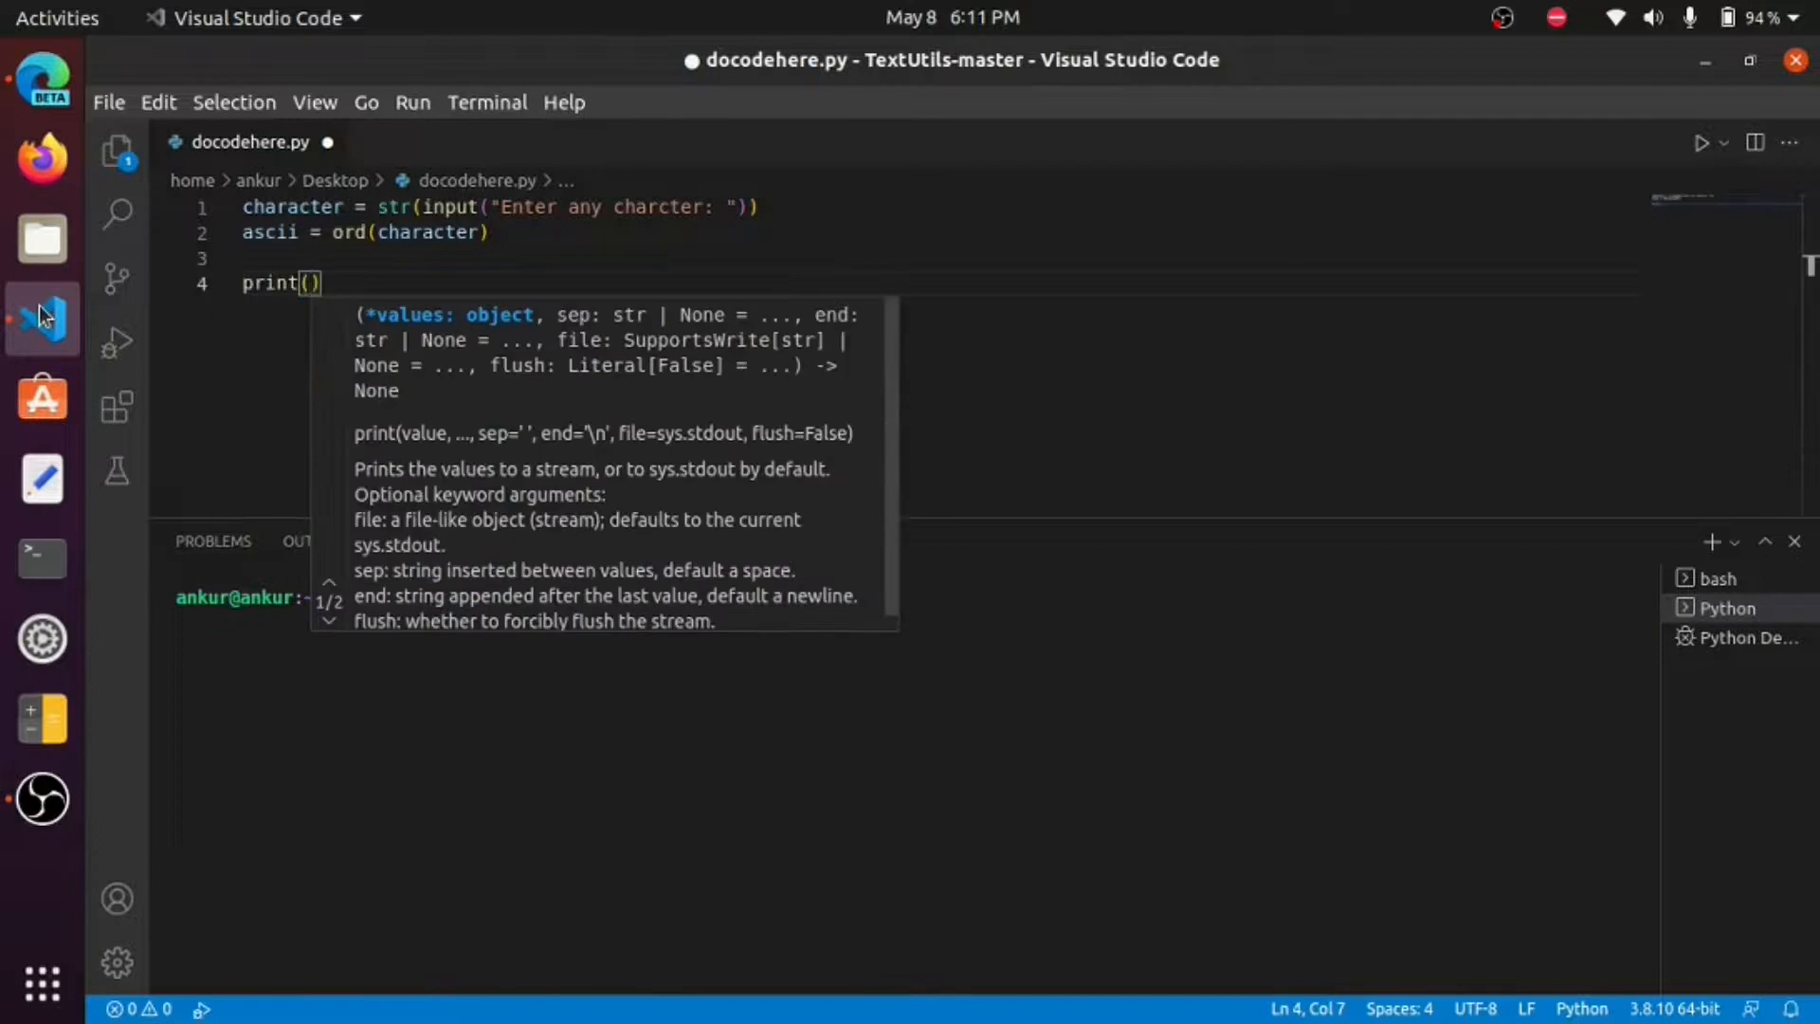
type("\"")
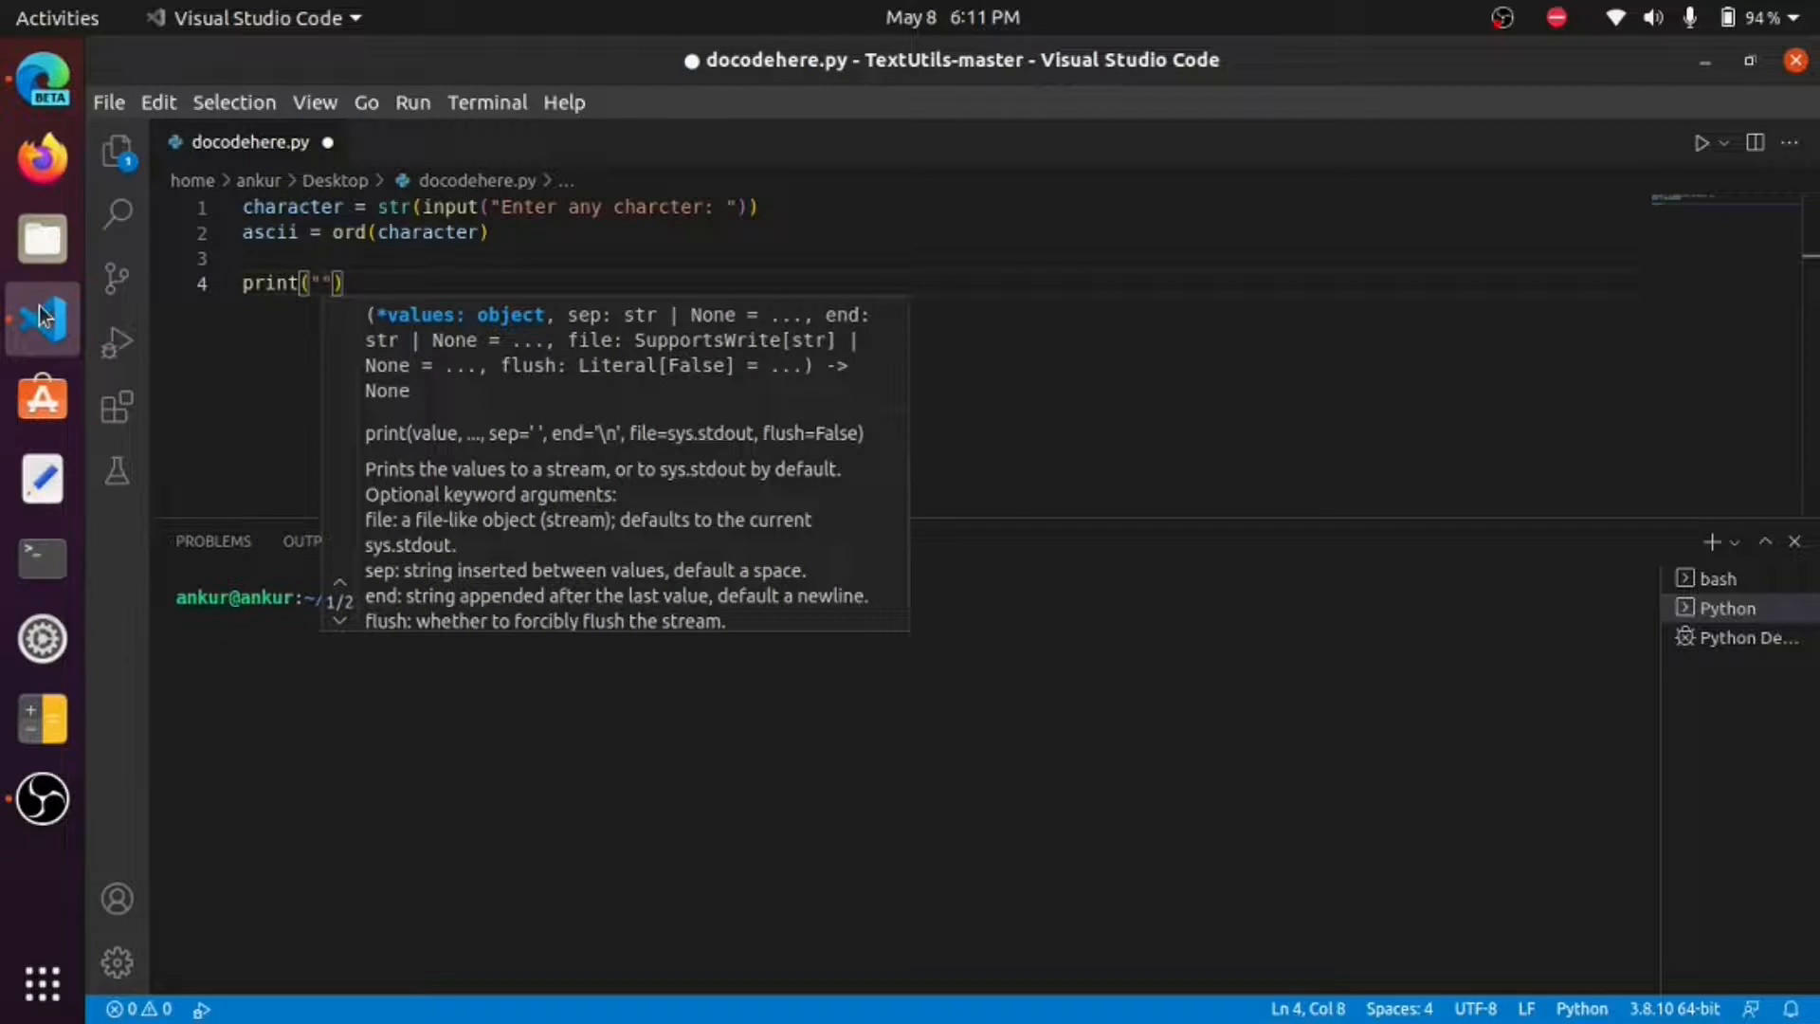
type("T")
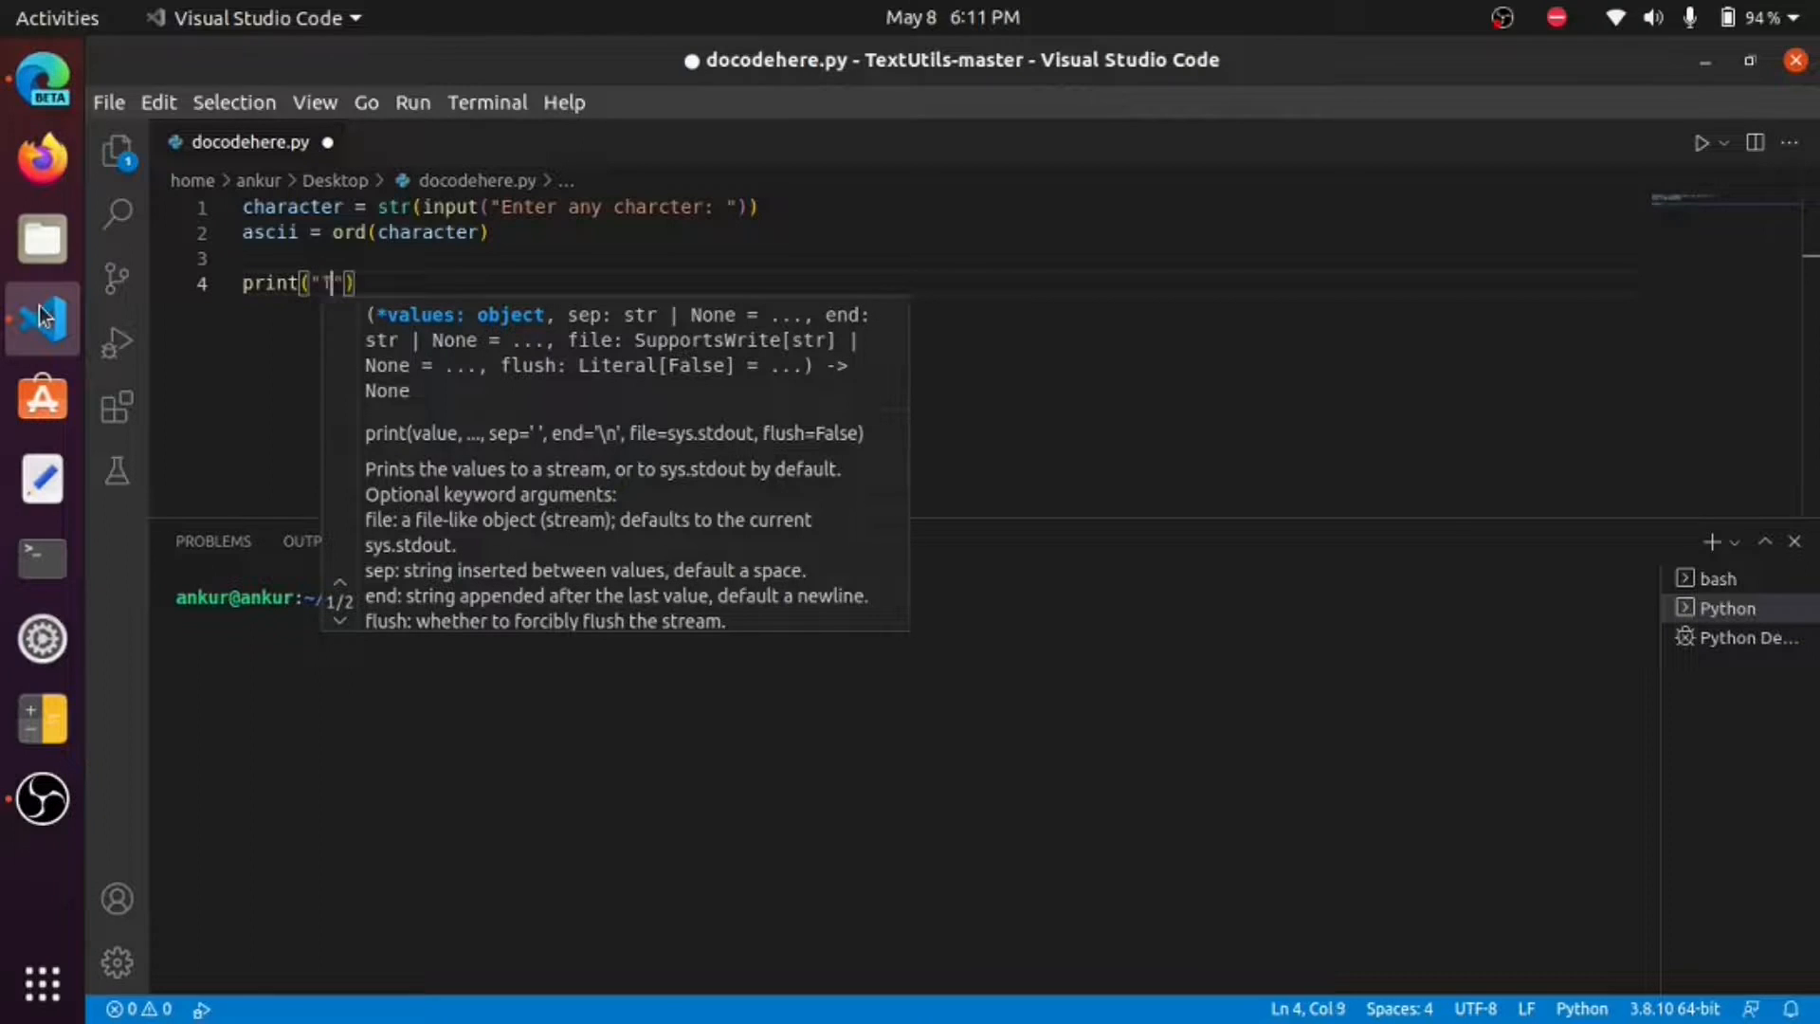
type("he ascii value")
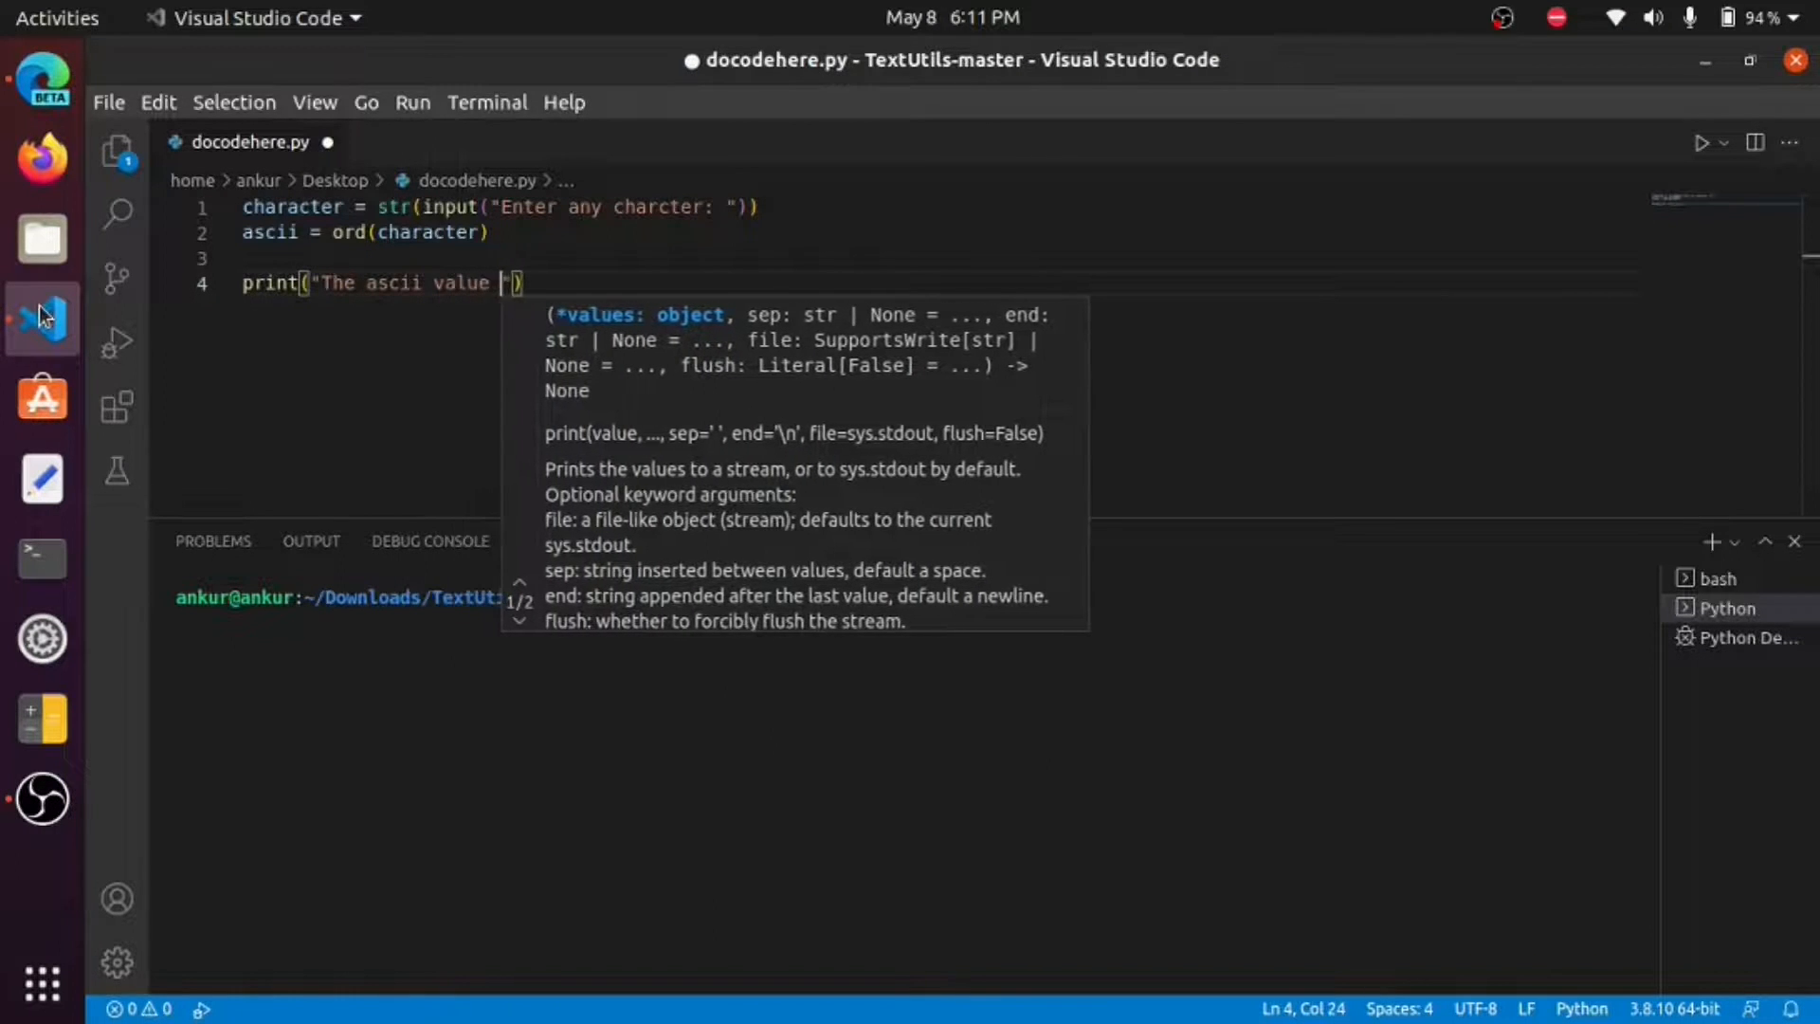
type("of")
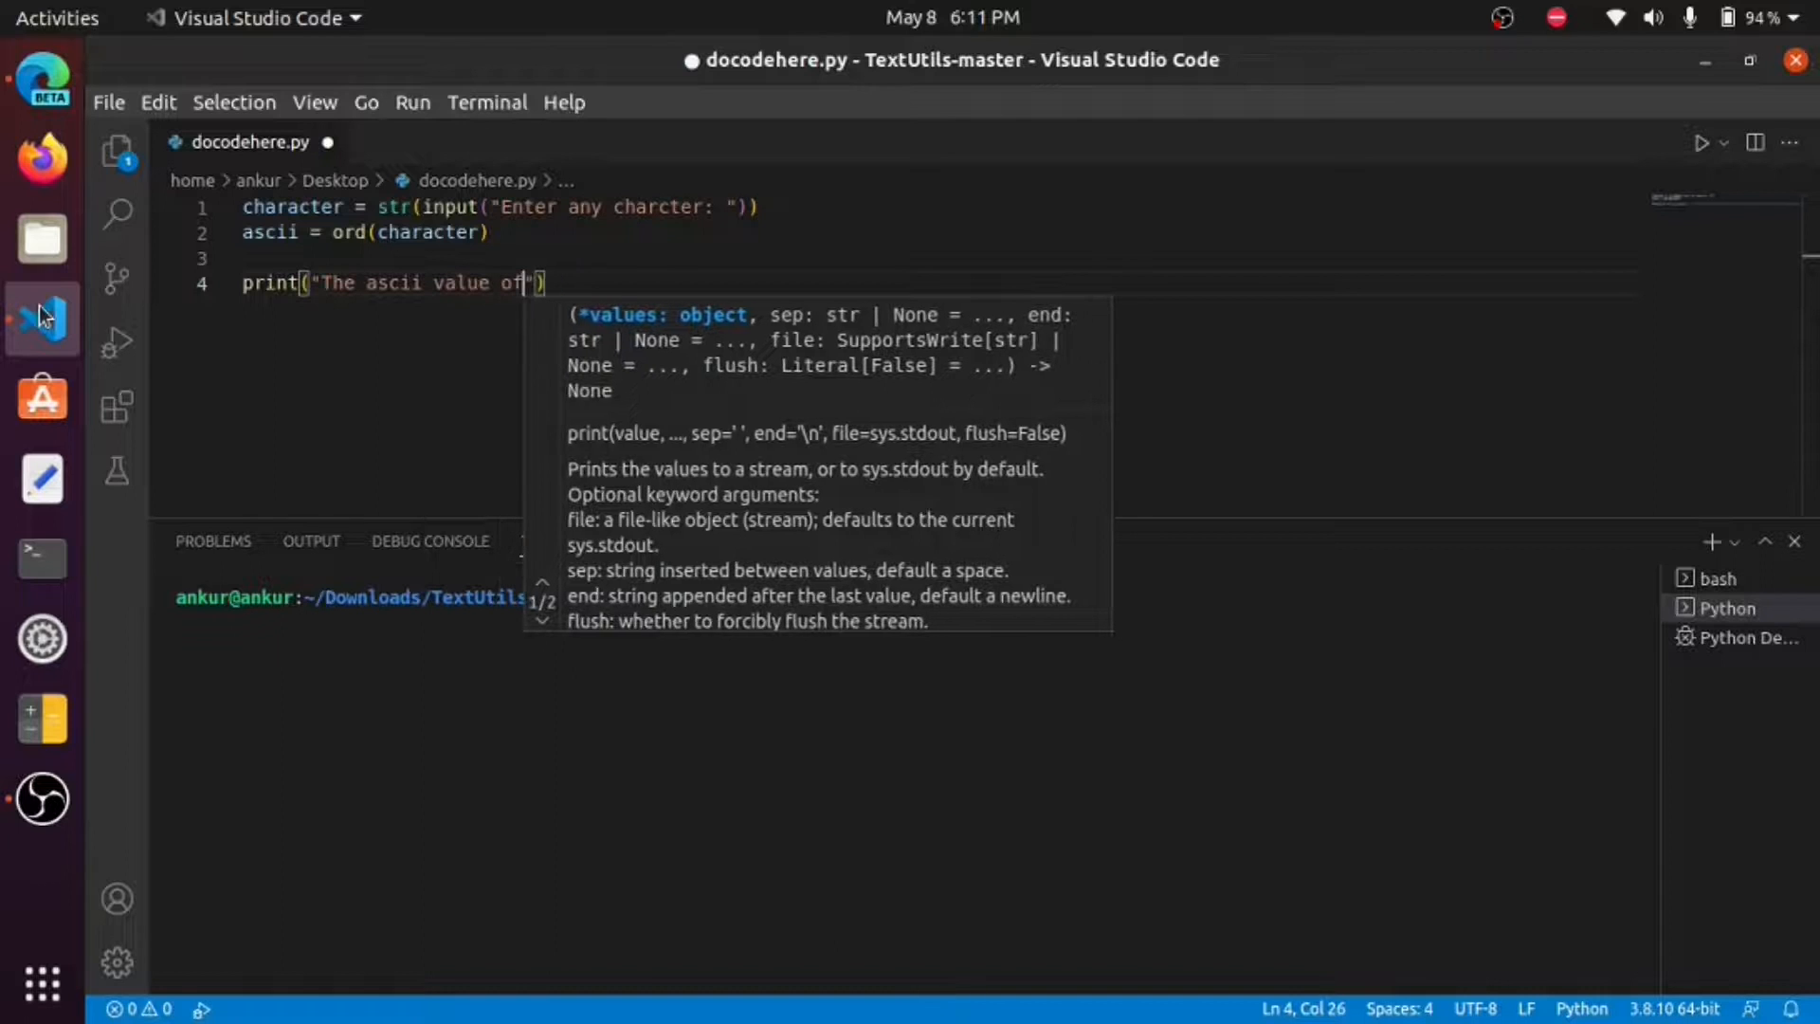
type(",")
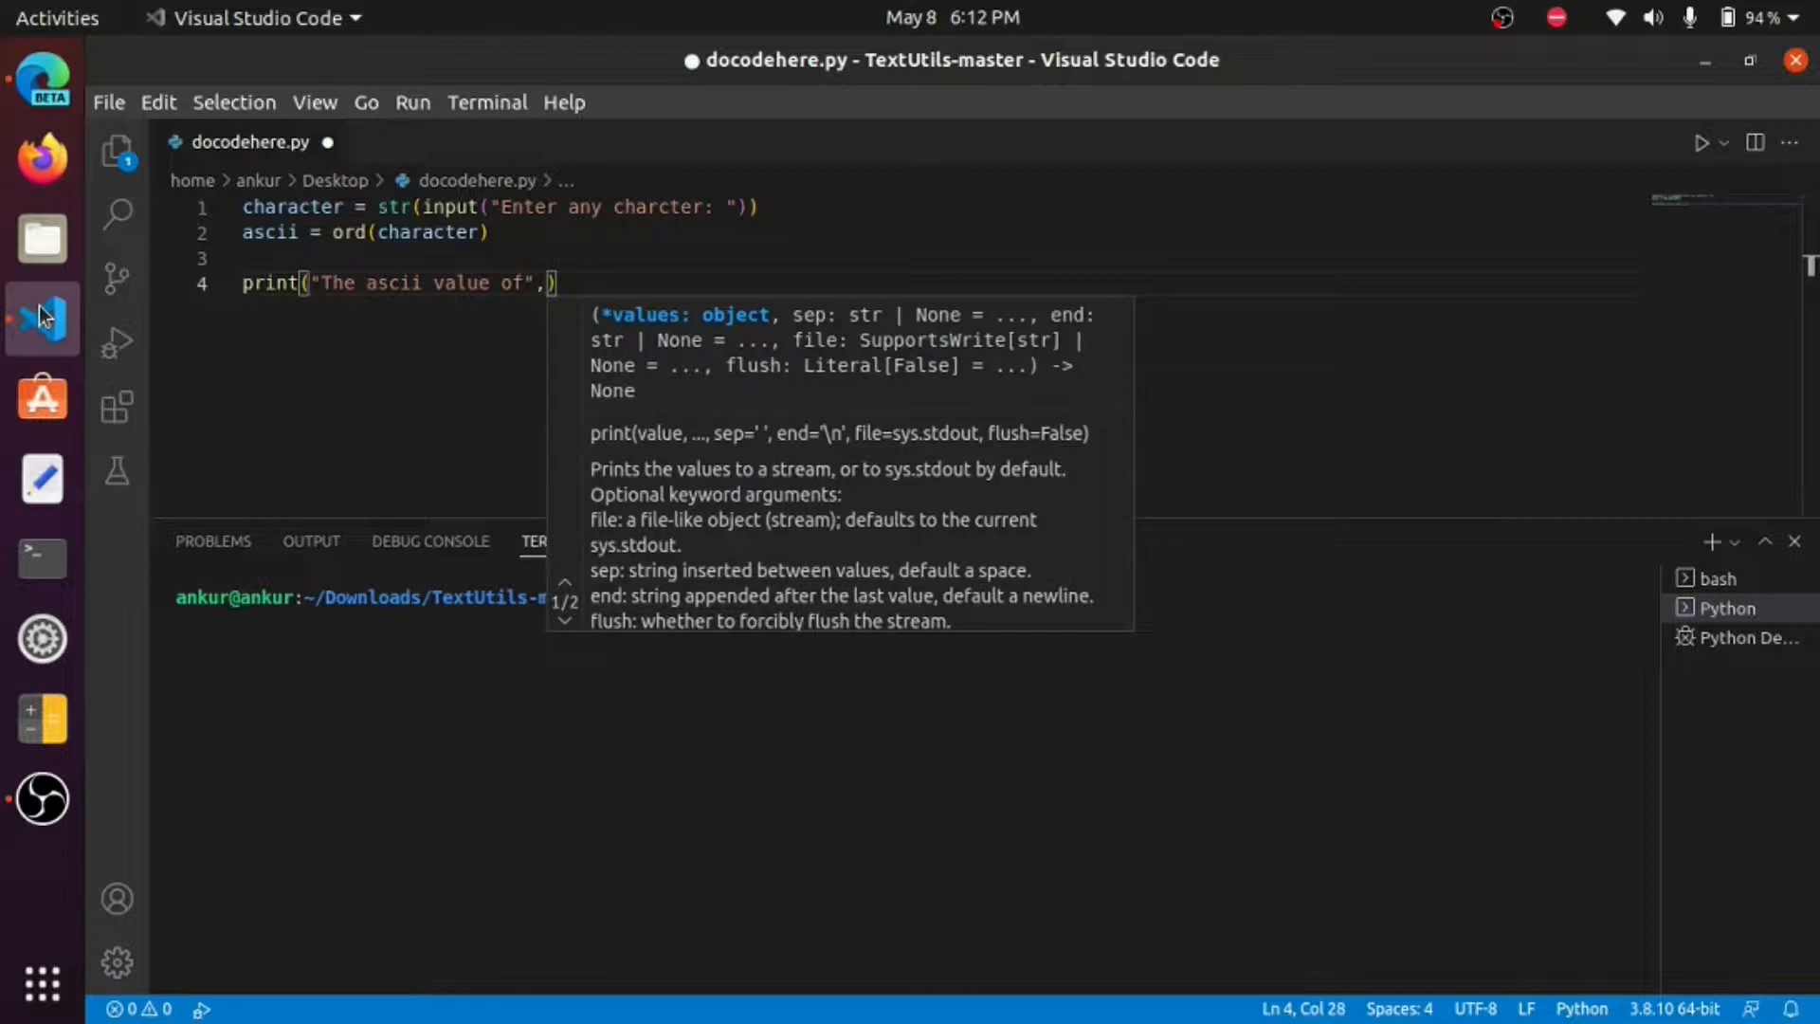
type("character")
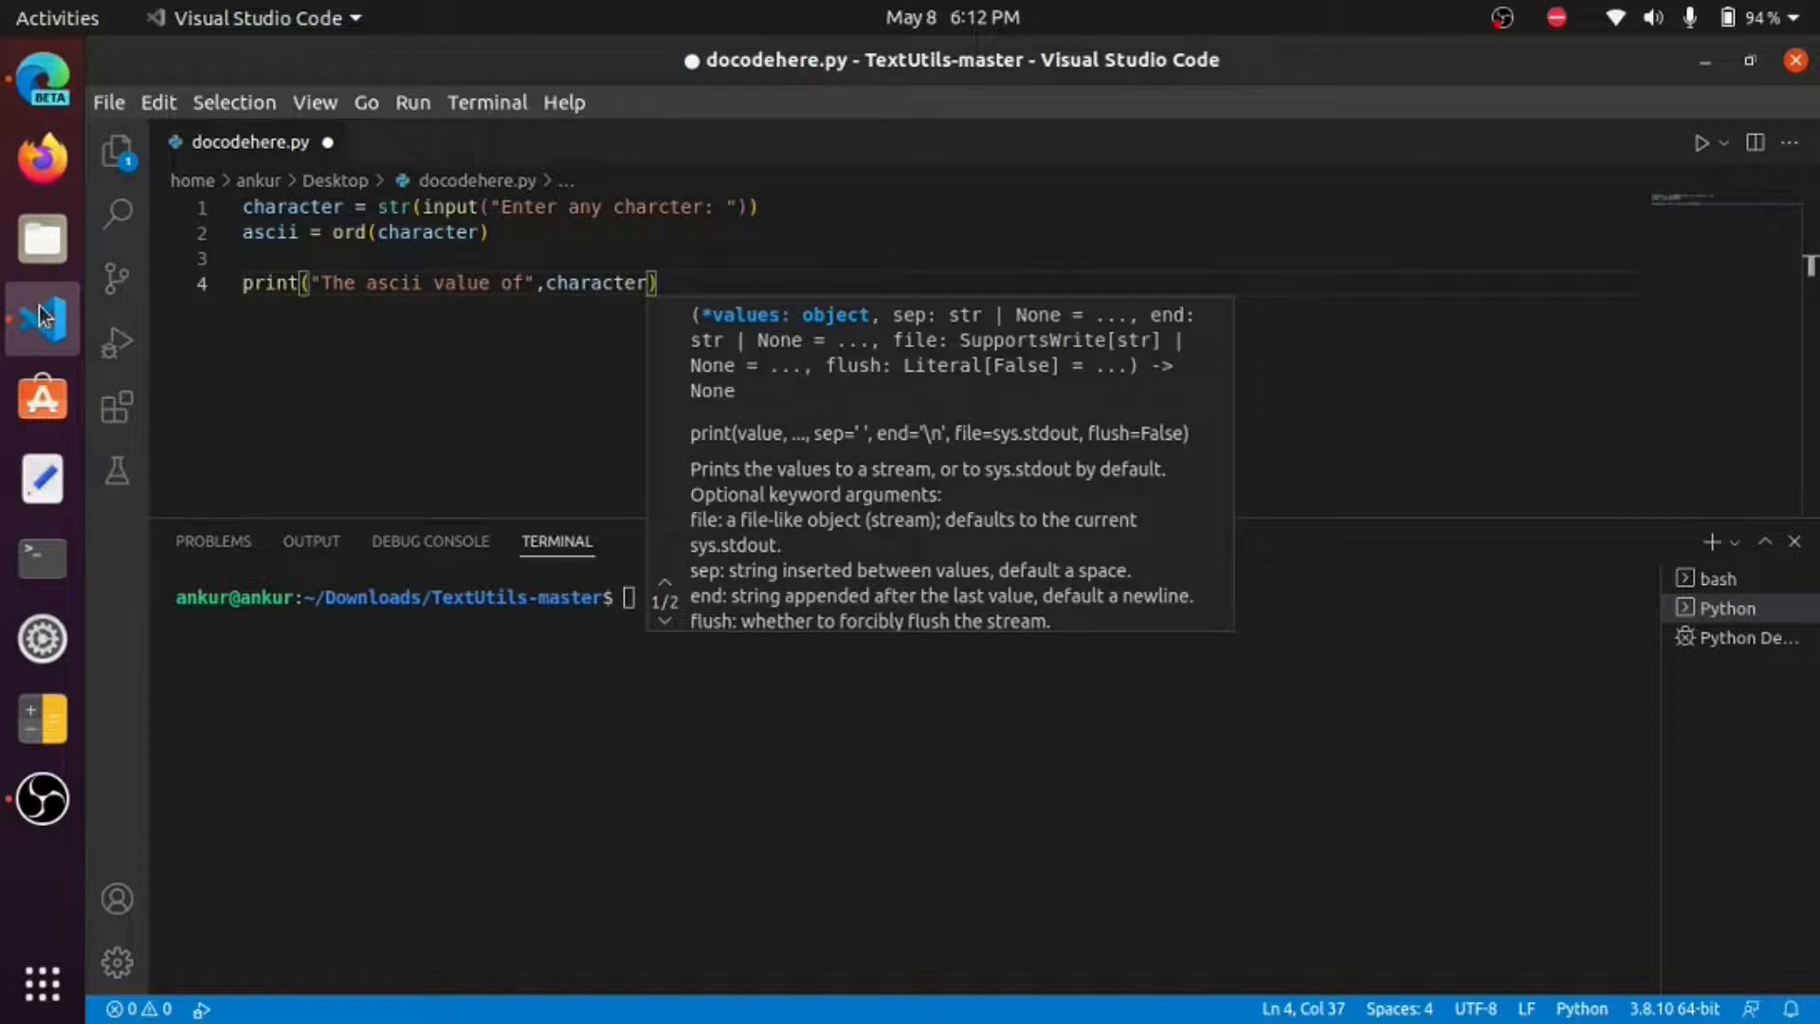
type(",\"is\"")
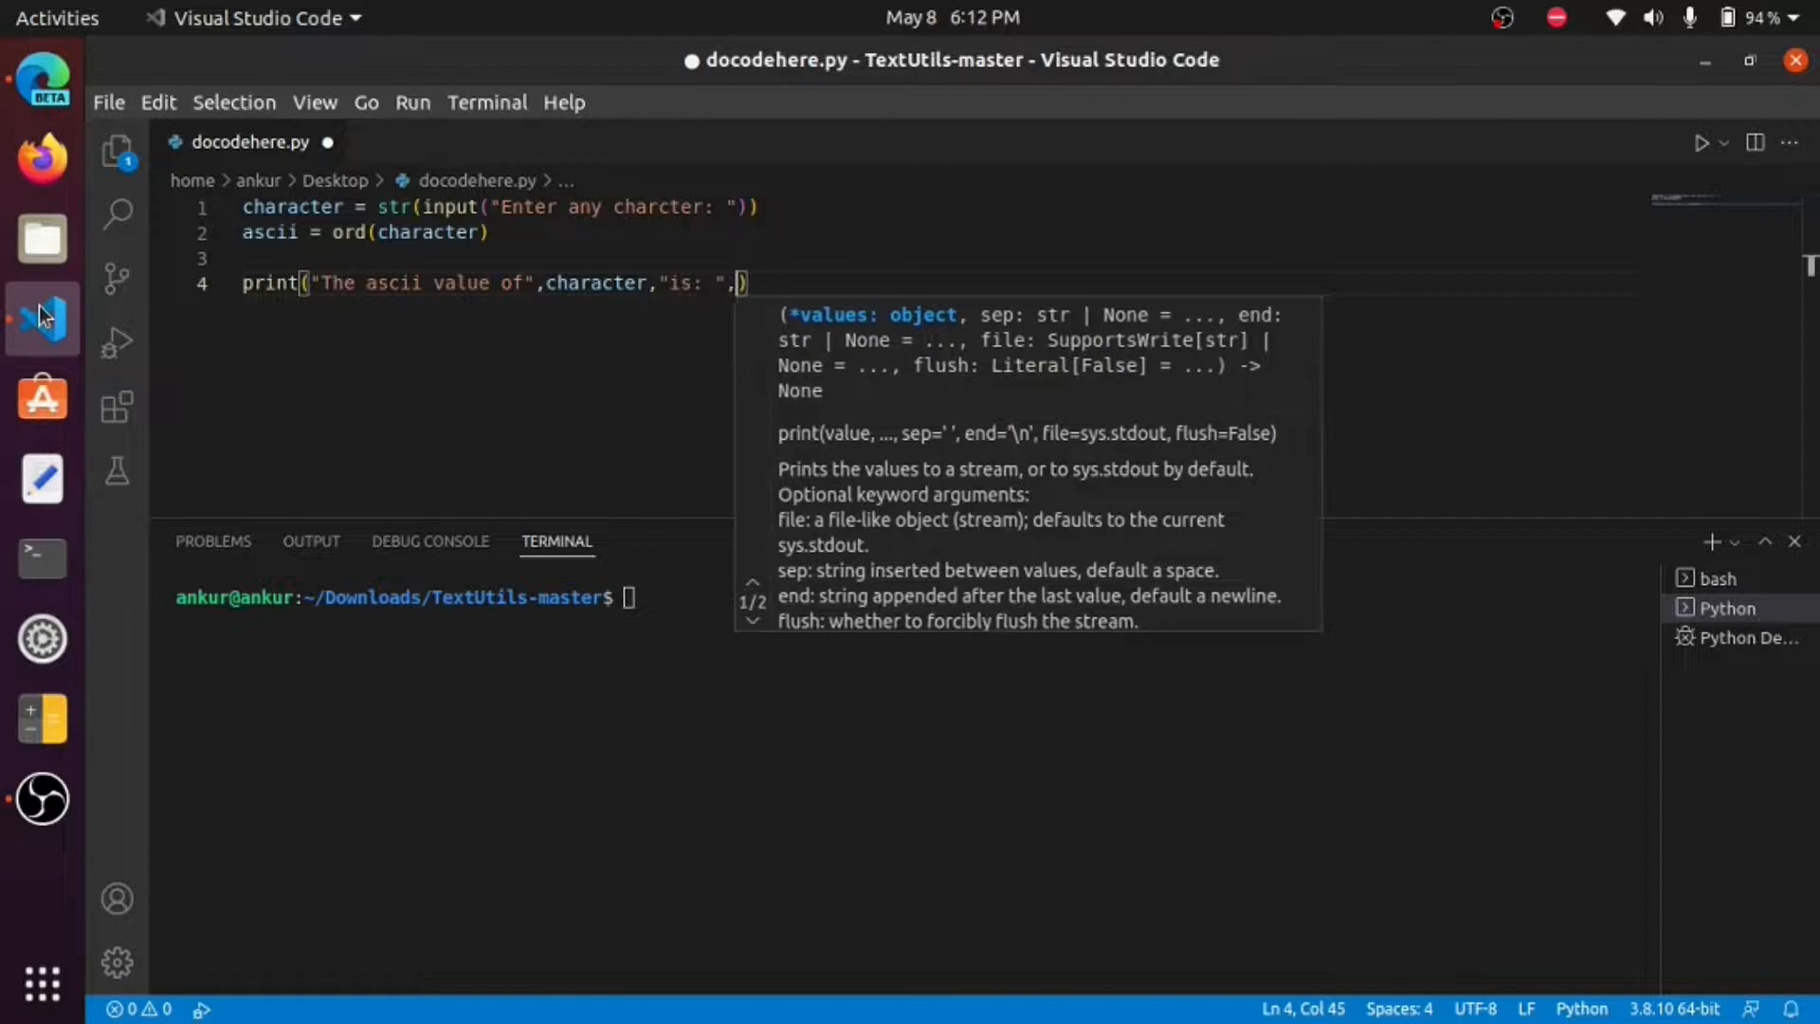
type("ascii")
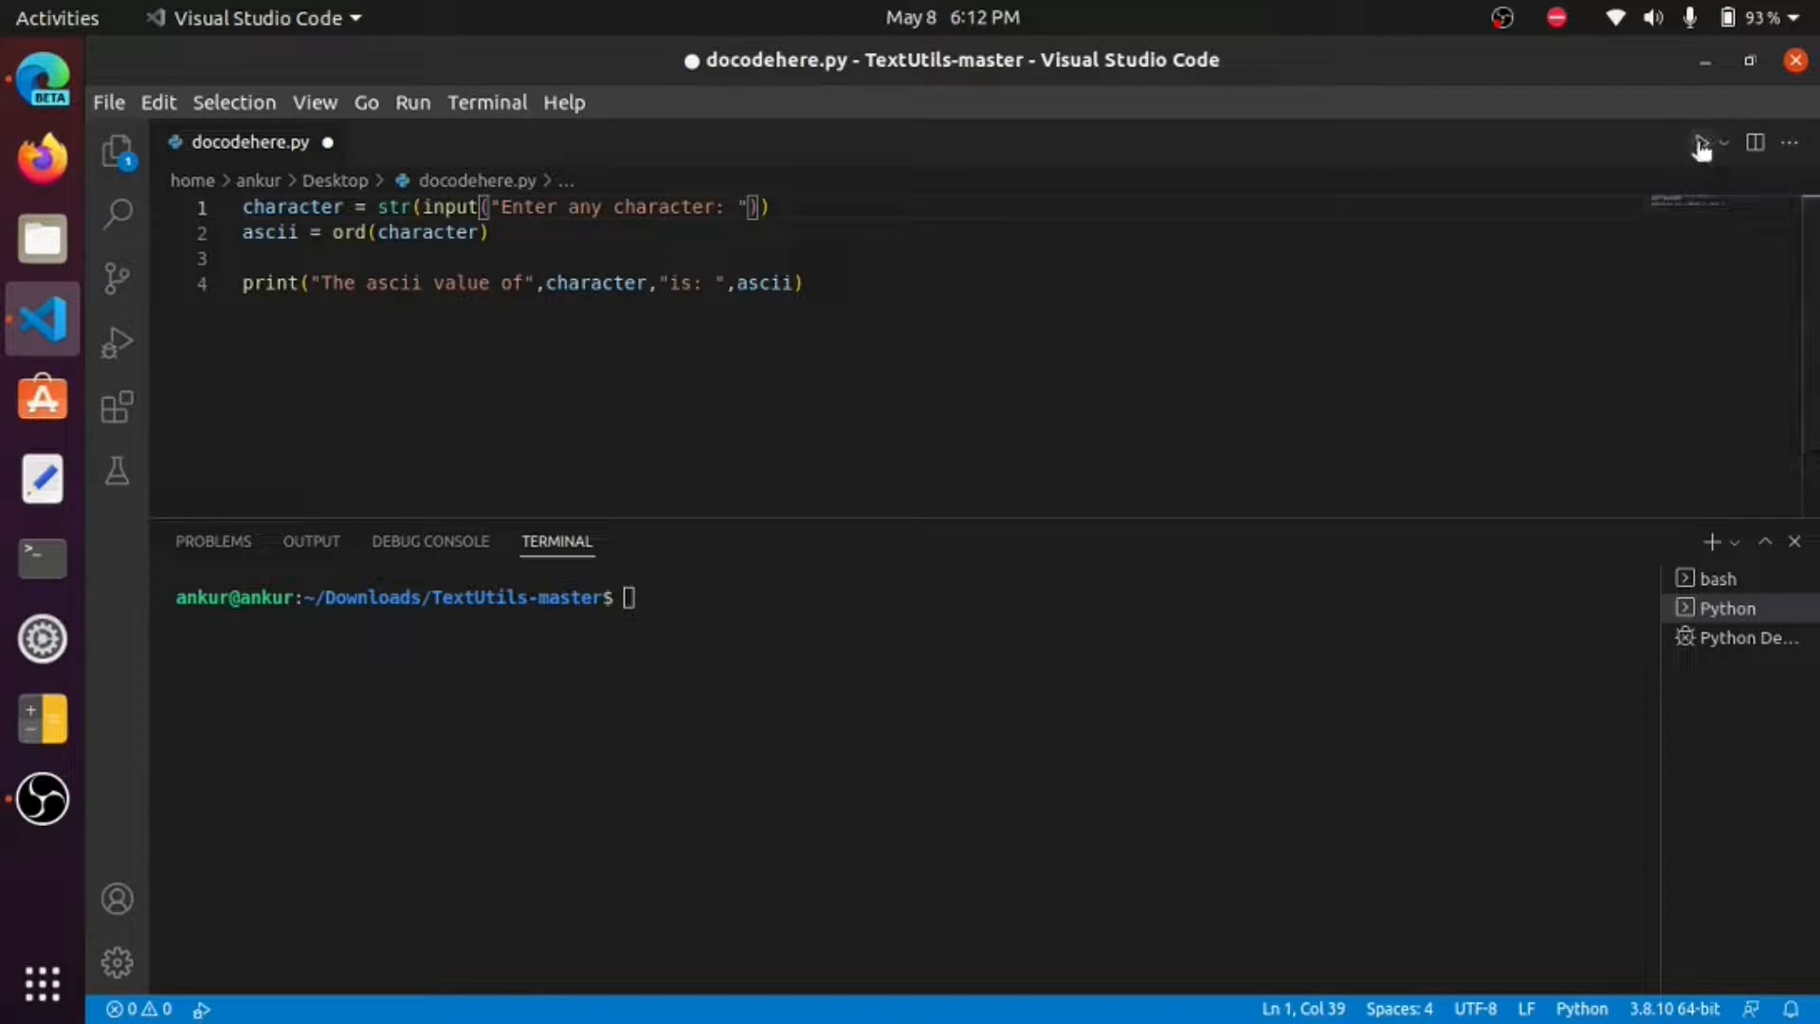
Step: Run the script twice in the terminal: a gives 97, A gives 65
left_click(1701, 142)
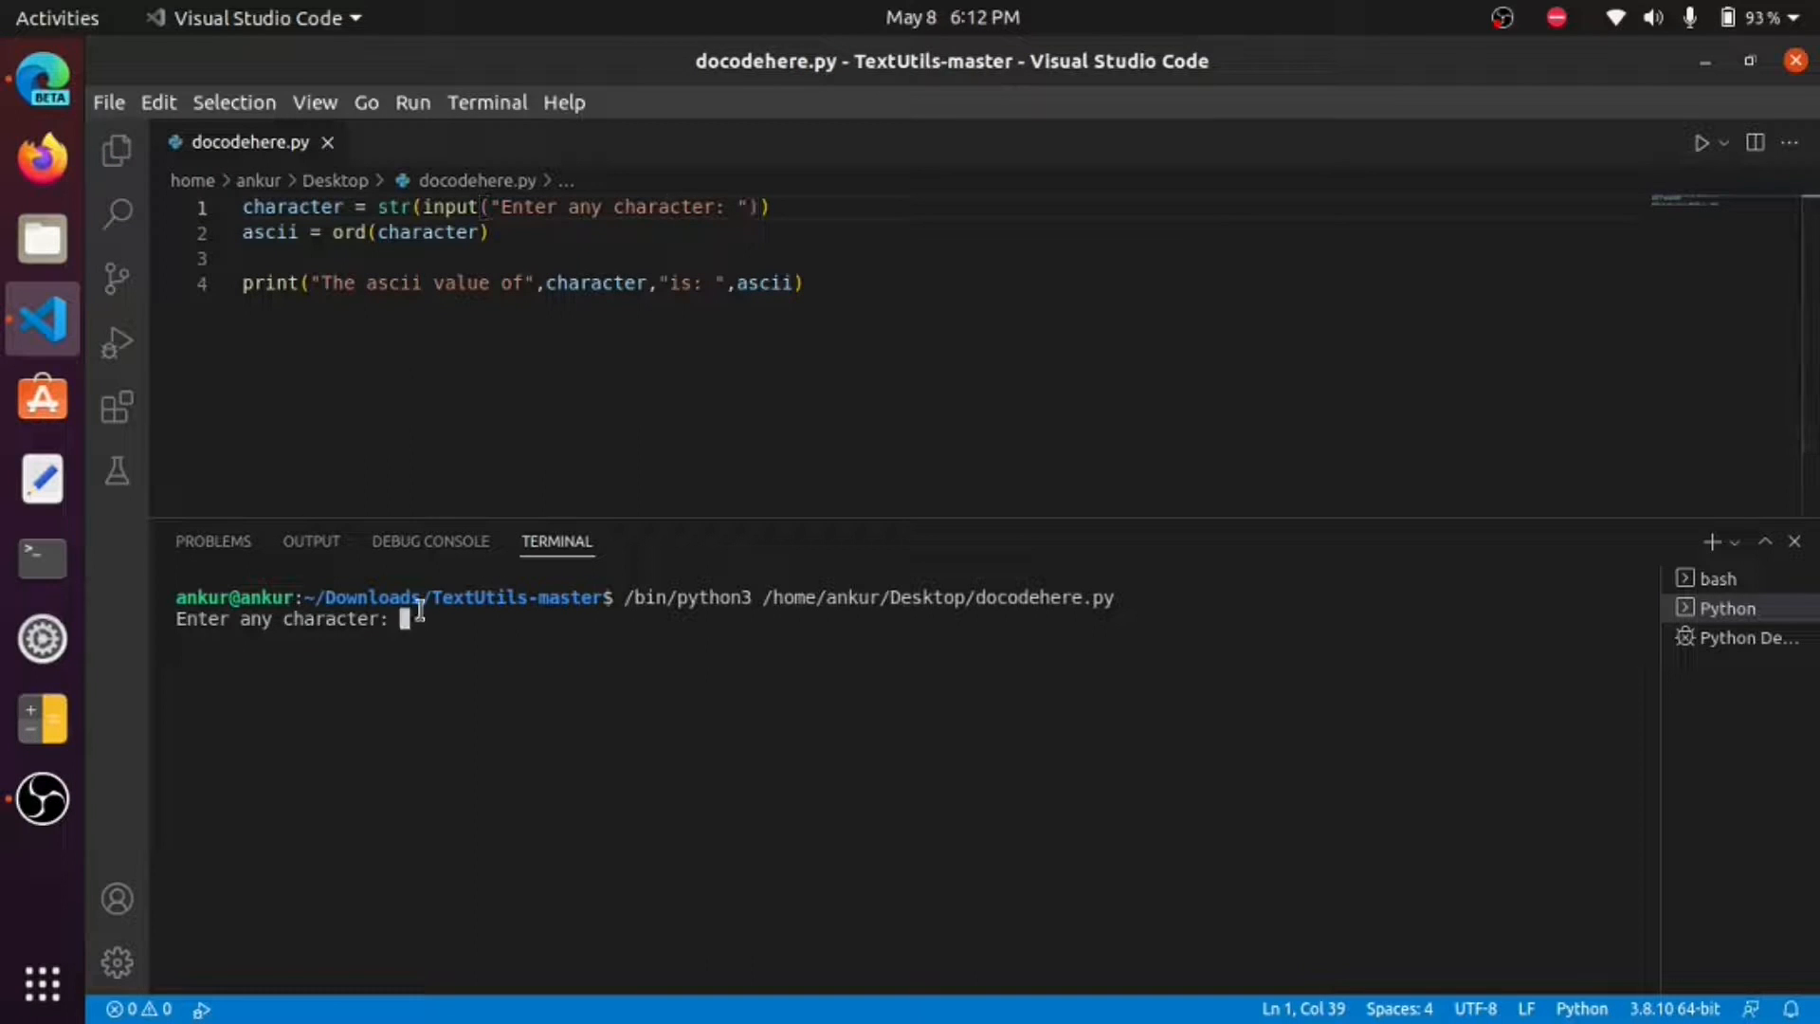
type("a")
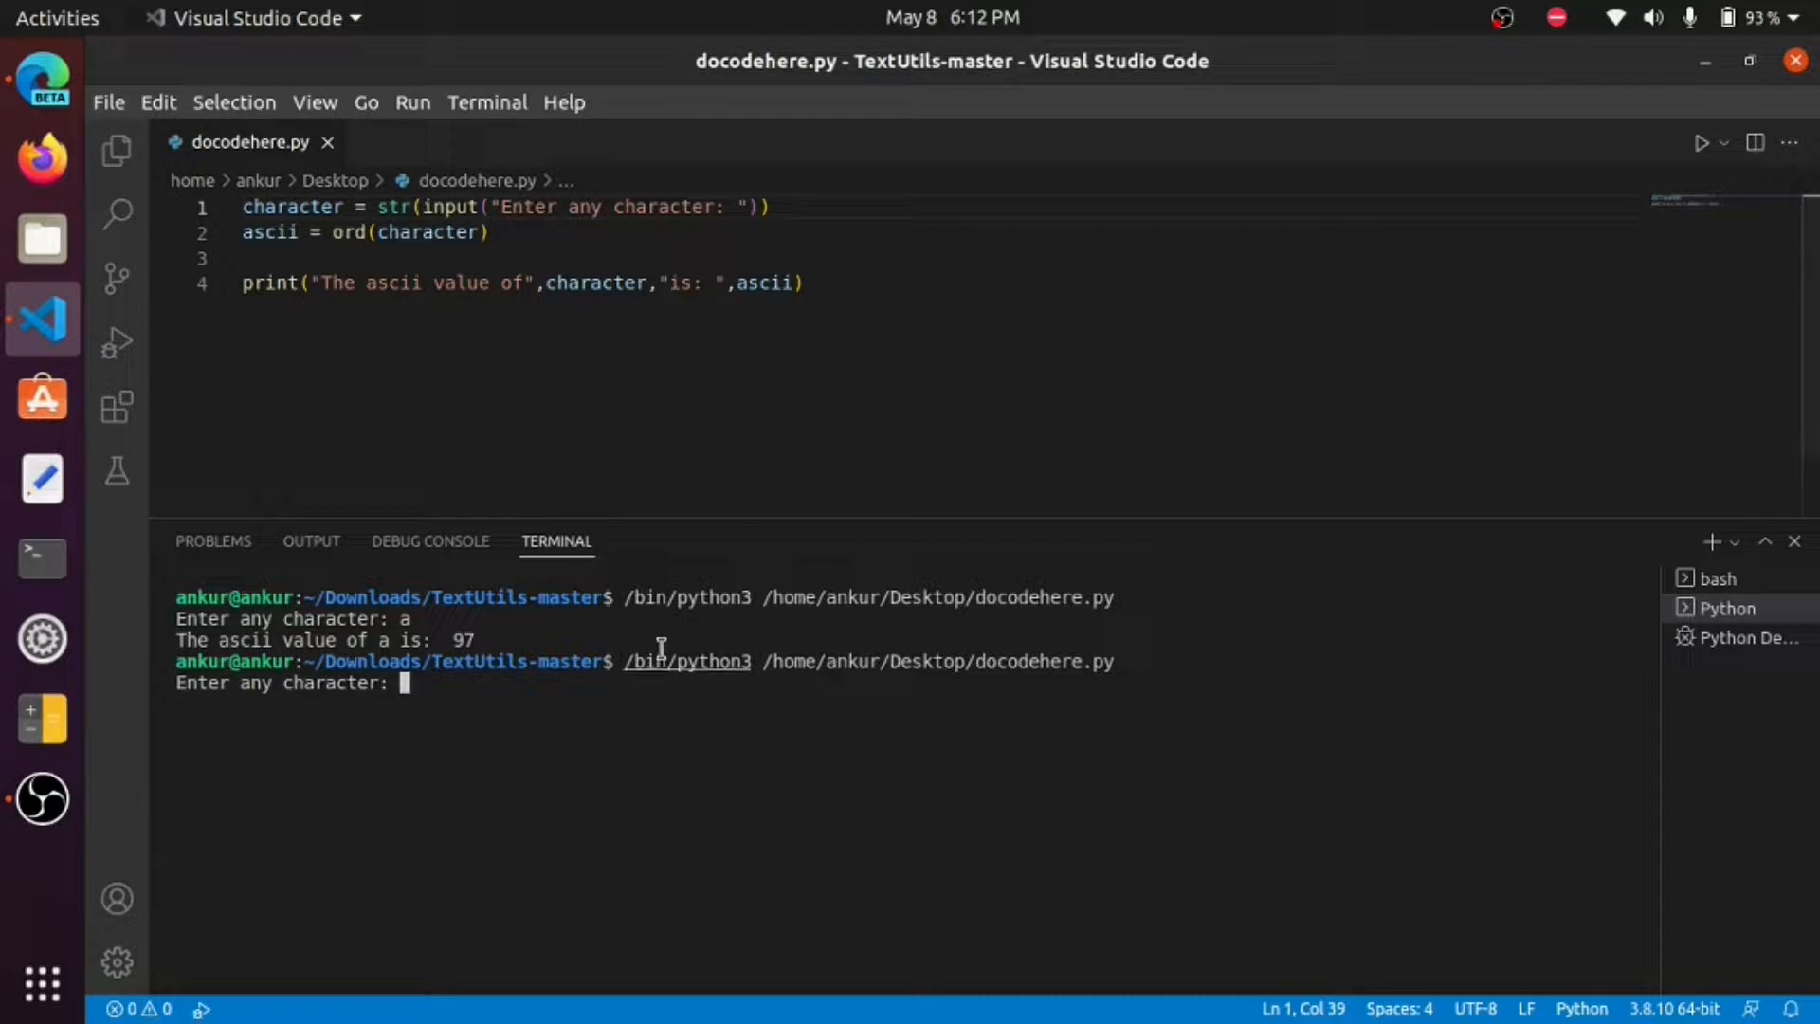
type("A")
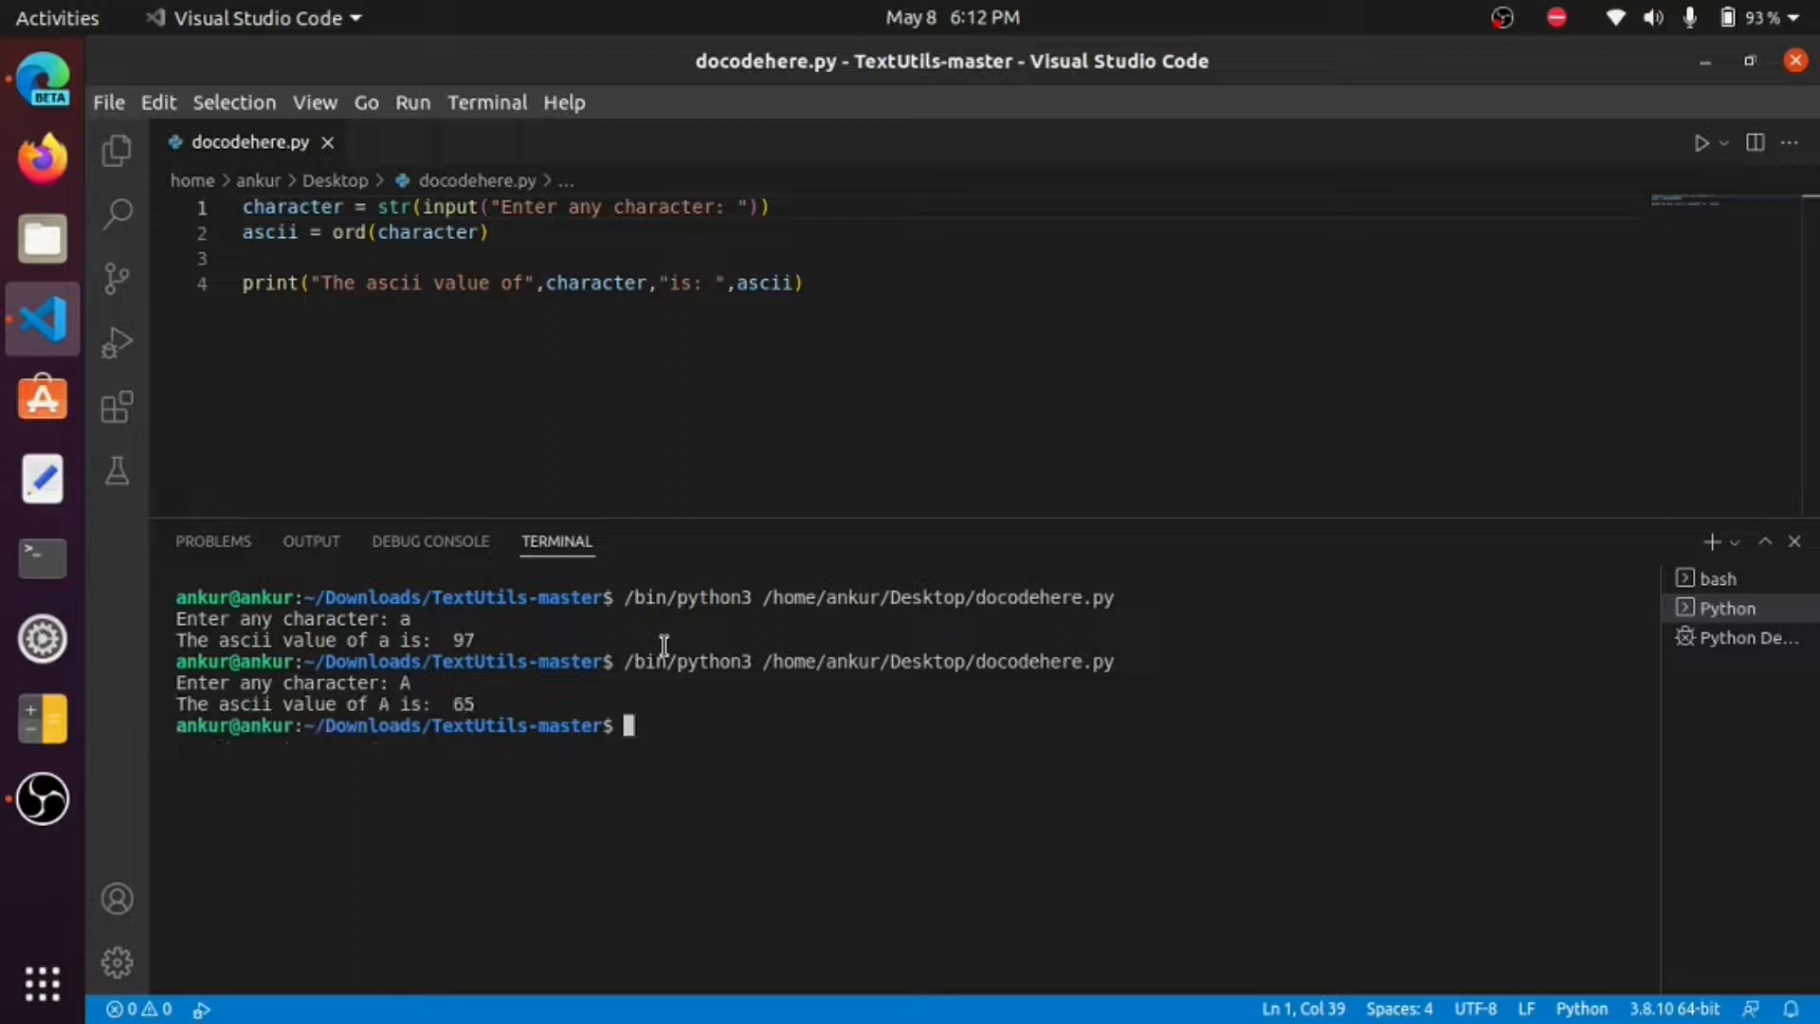